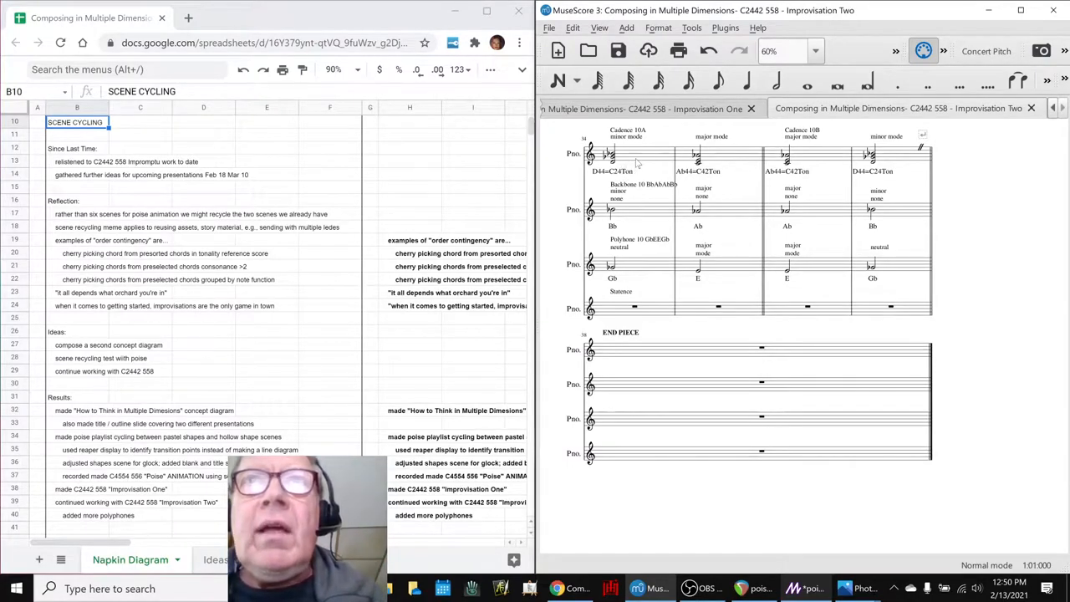
mouse_move(668, 338)
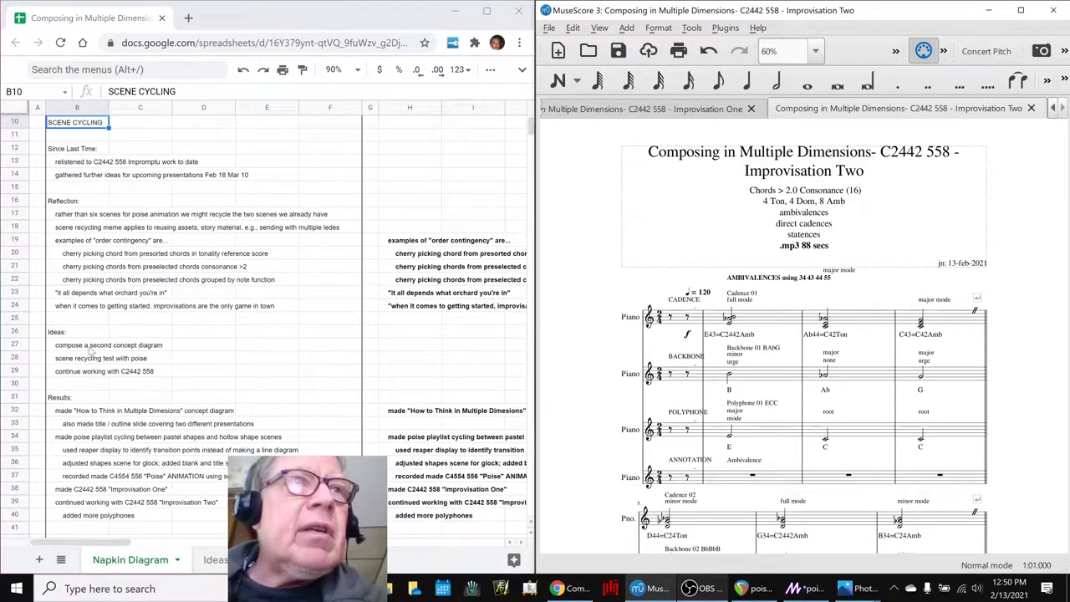
- Review the next-time ideas in Sheets, ending on the tonality reference score note
click(82, 344)
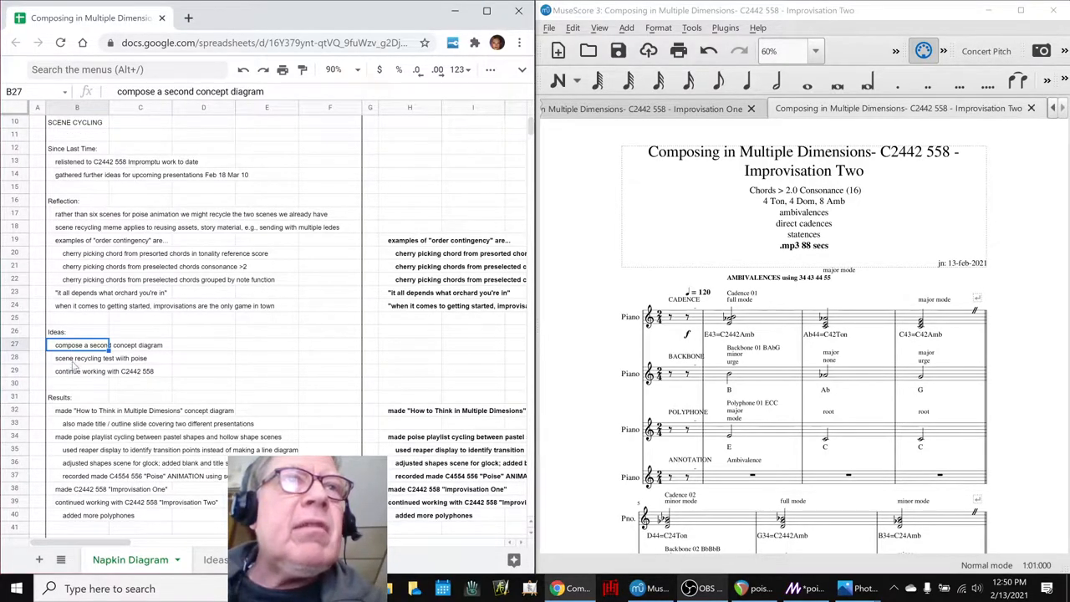
click(100, 357)
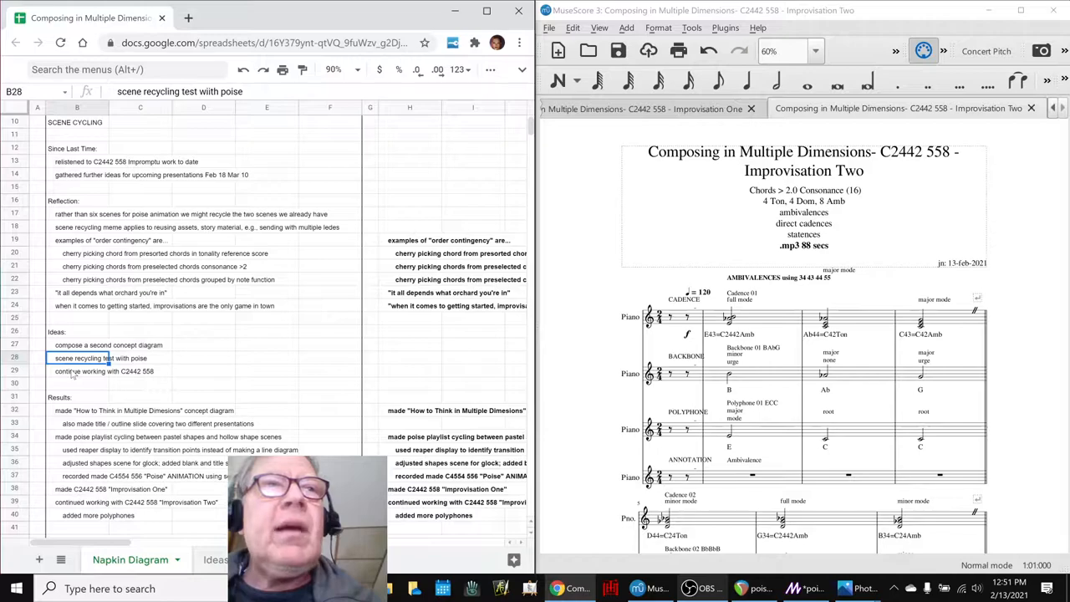
click(80, 371)
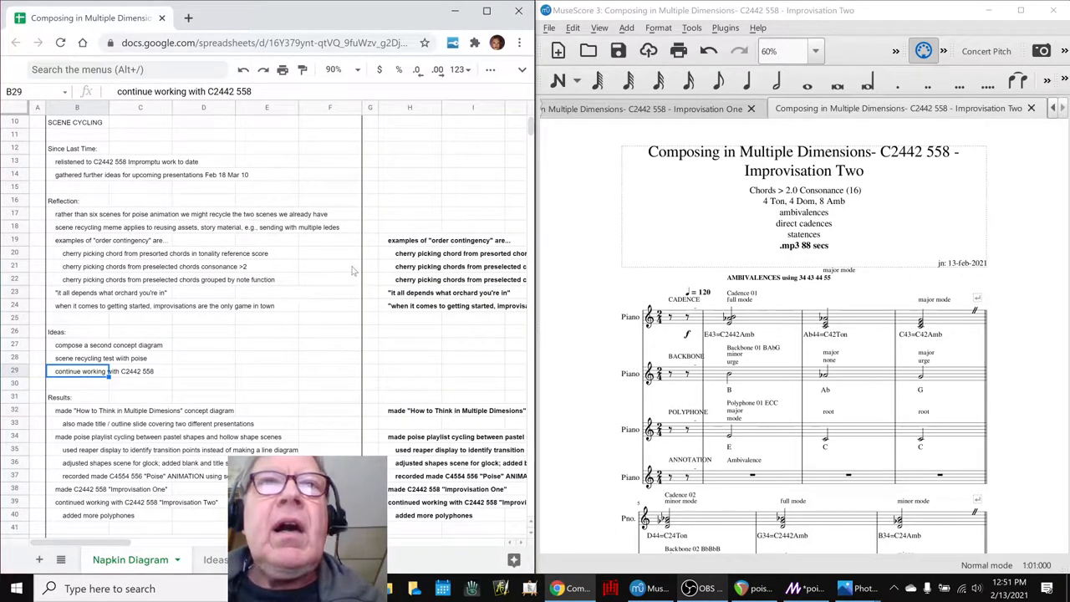
click(410, 241)
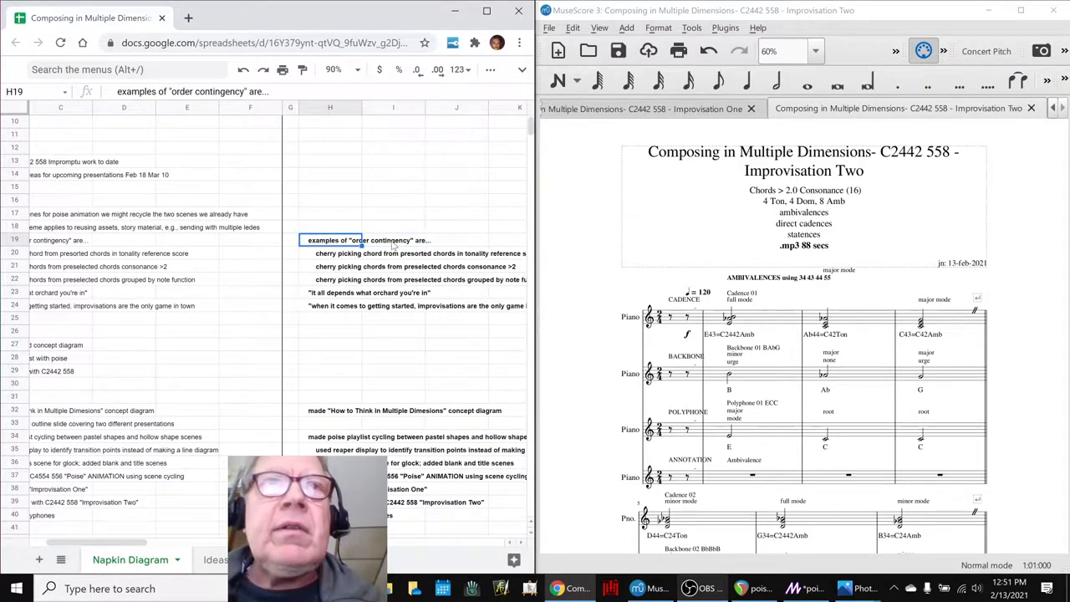
click(329, 254)
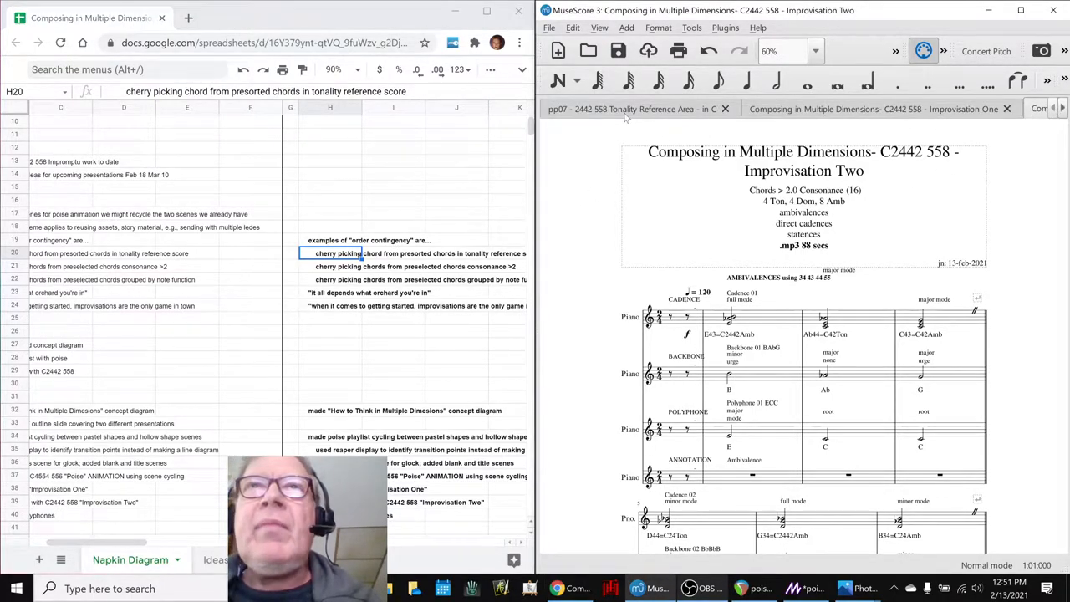
- Switch to the 2442 558 Tonality Reference Area in C score and select its C24 chord measures
click(631, 109)
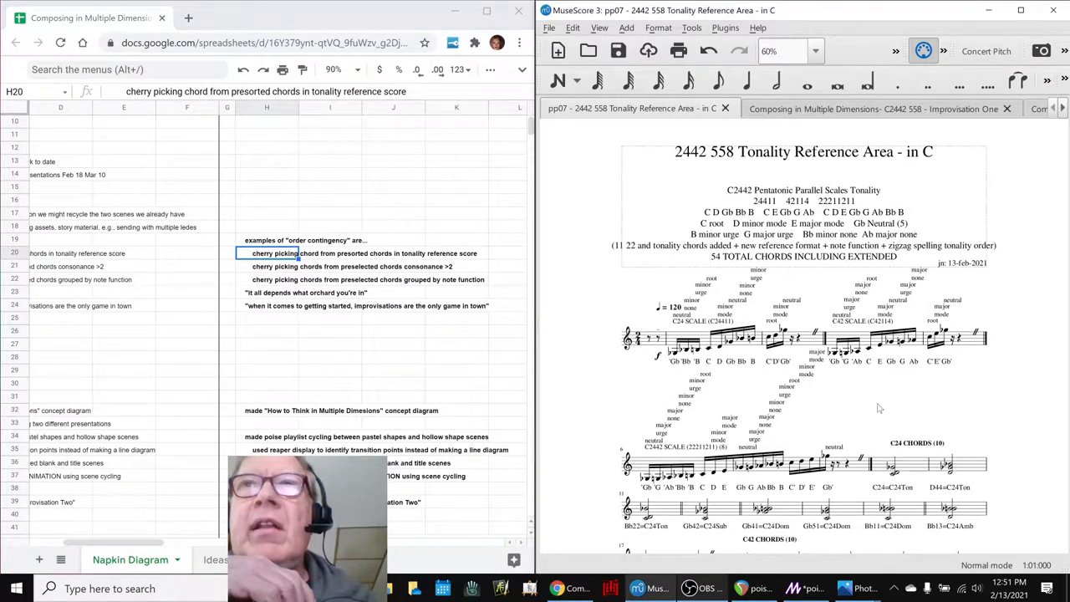
click(890, 376)
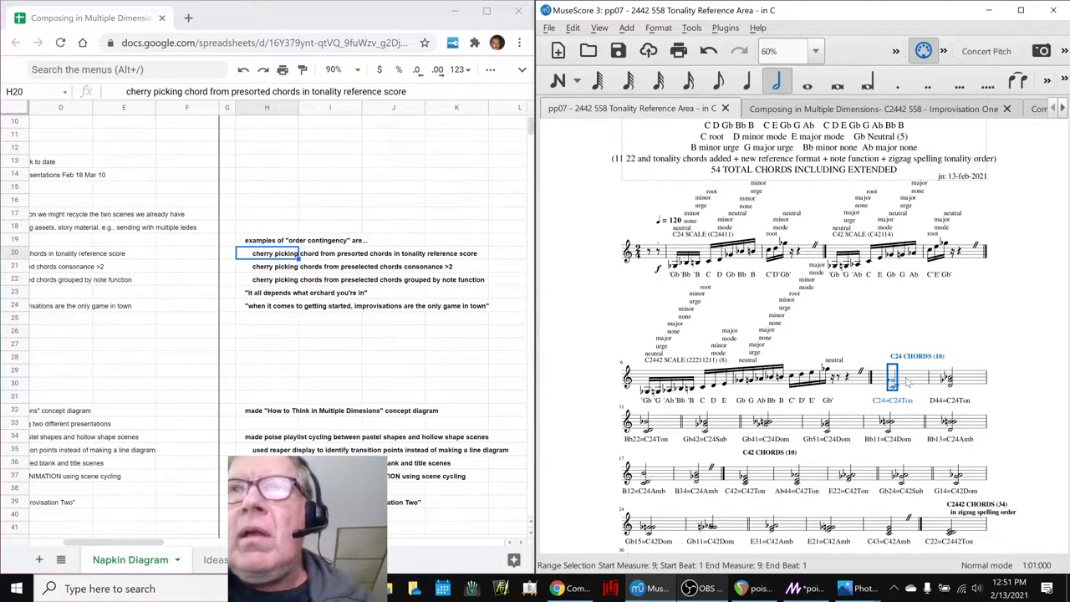
click(949, 376)
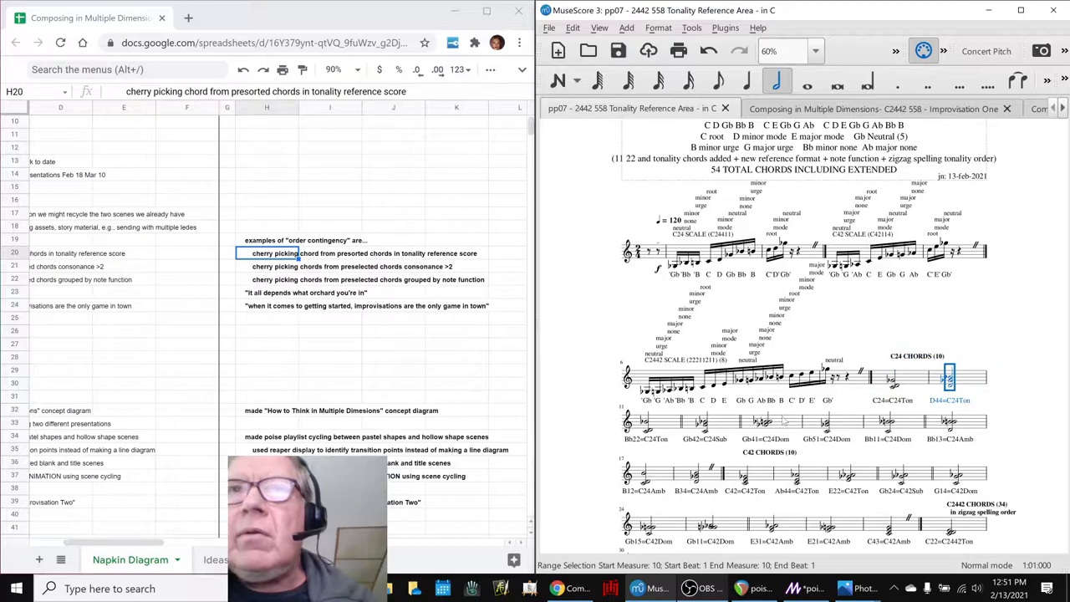
click(704, 421)
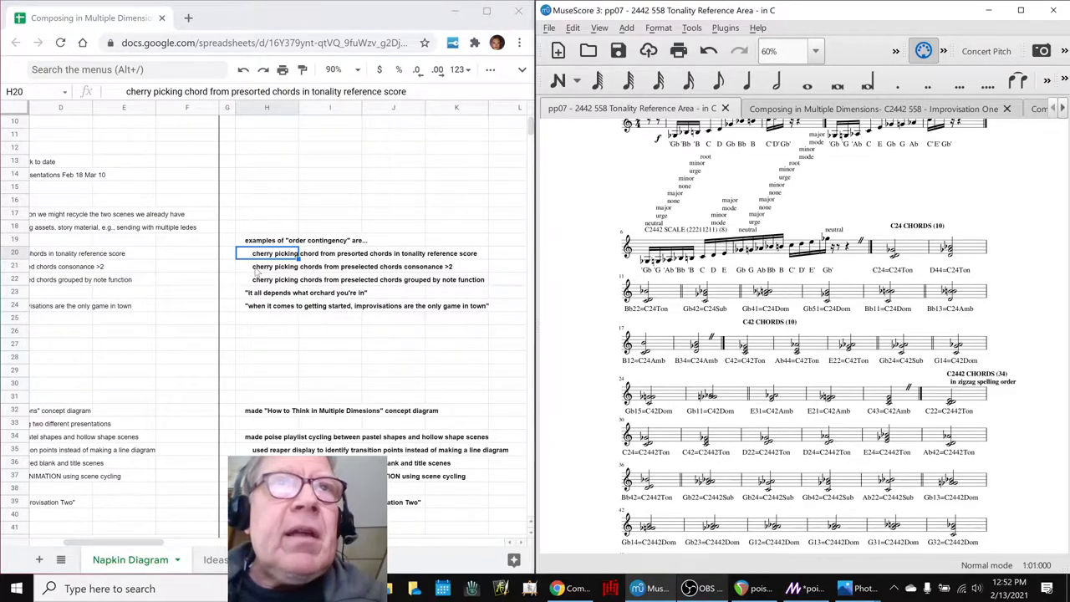
- Switch to the Improvision One score and scroll through its scale and chord lines
click(268, 266)
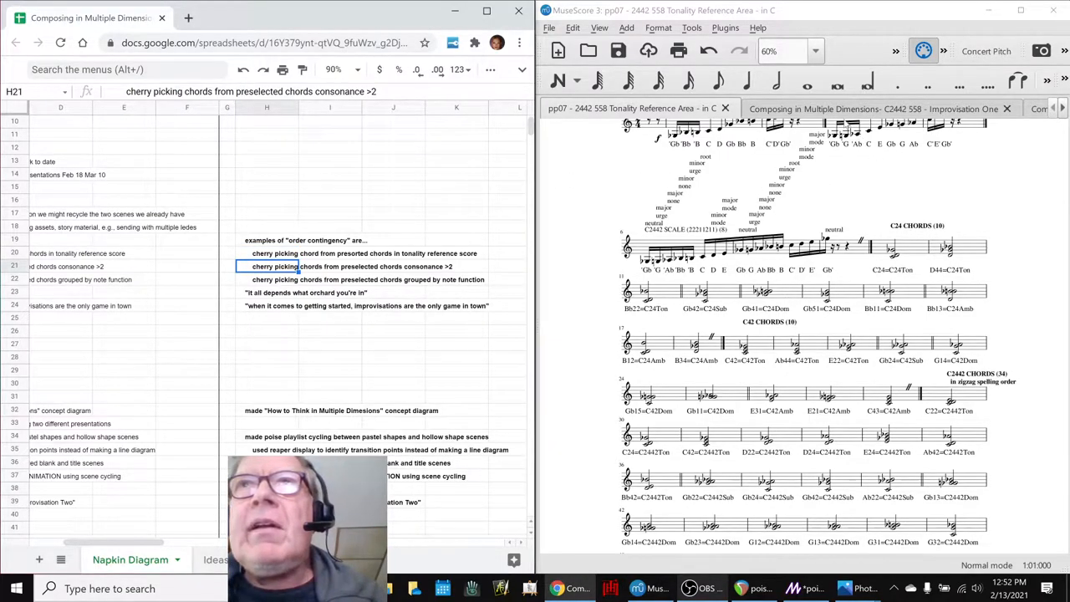
click(873, 107)
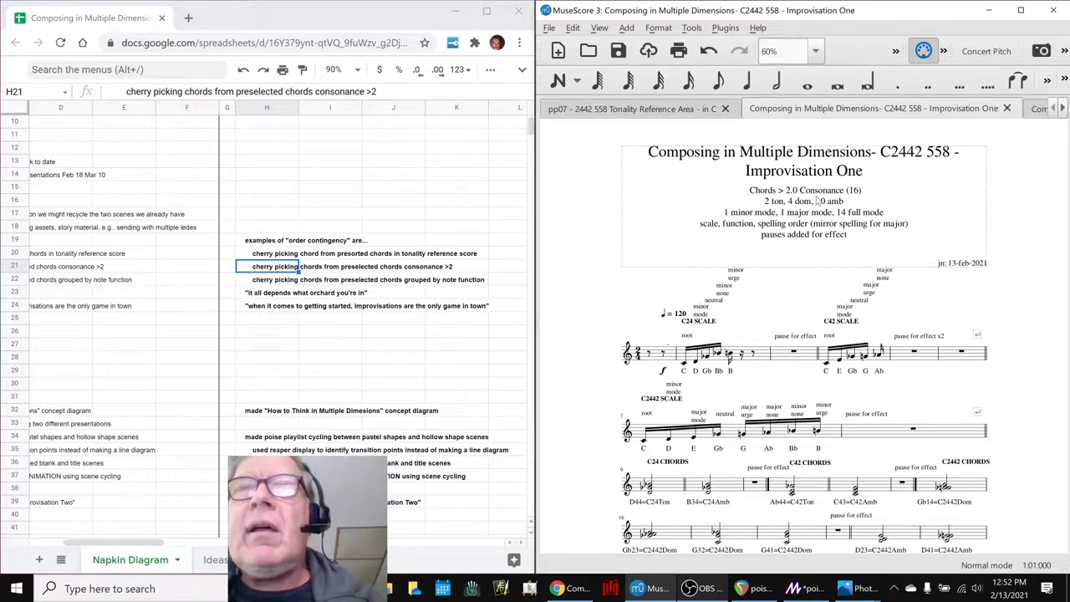
scroll(down, 3)
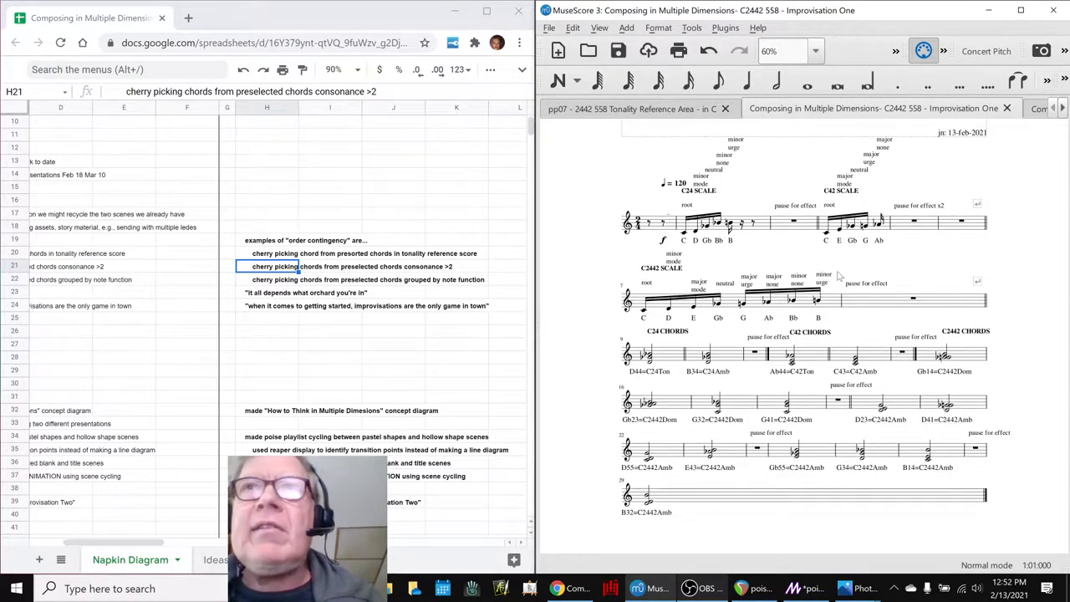
scroll(down, 3)
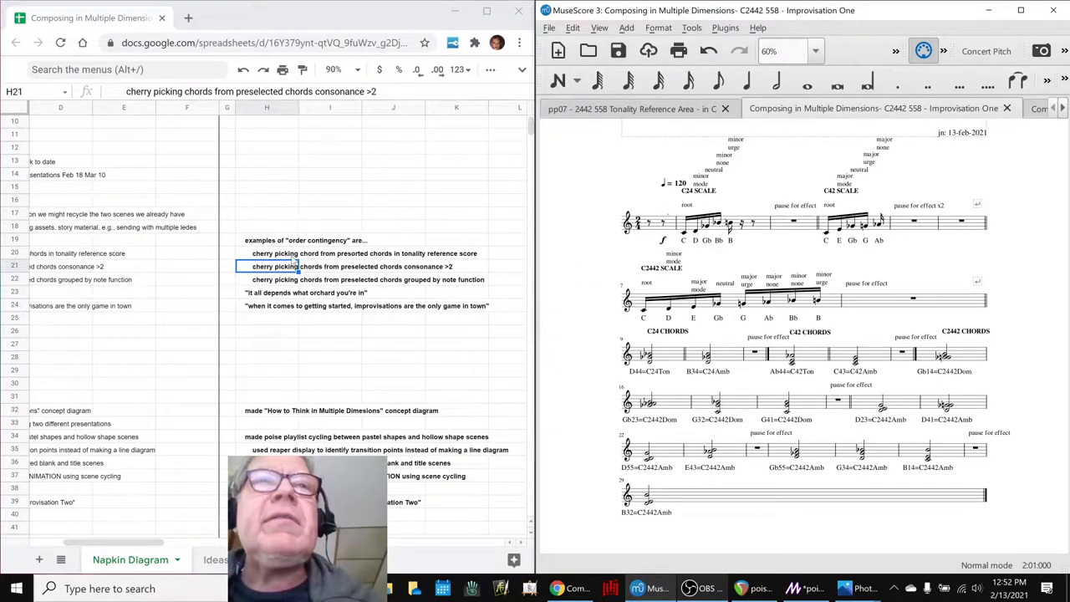
- Return to the order contingency examples heading and the 'which orchard' note in Sheets
click(267, 241)
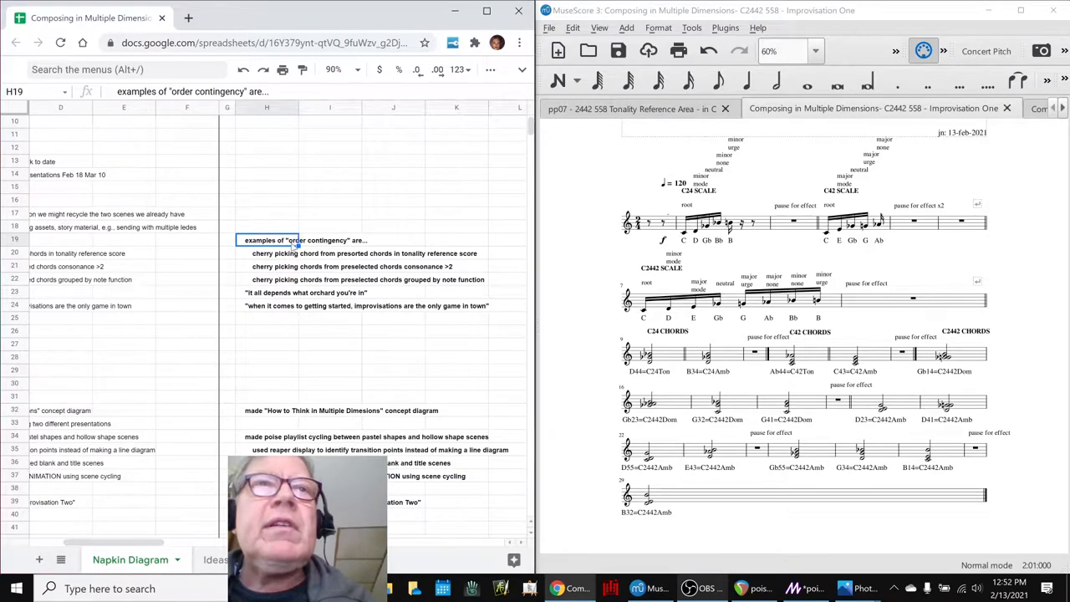
click(267, 265)
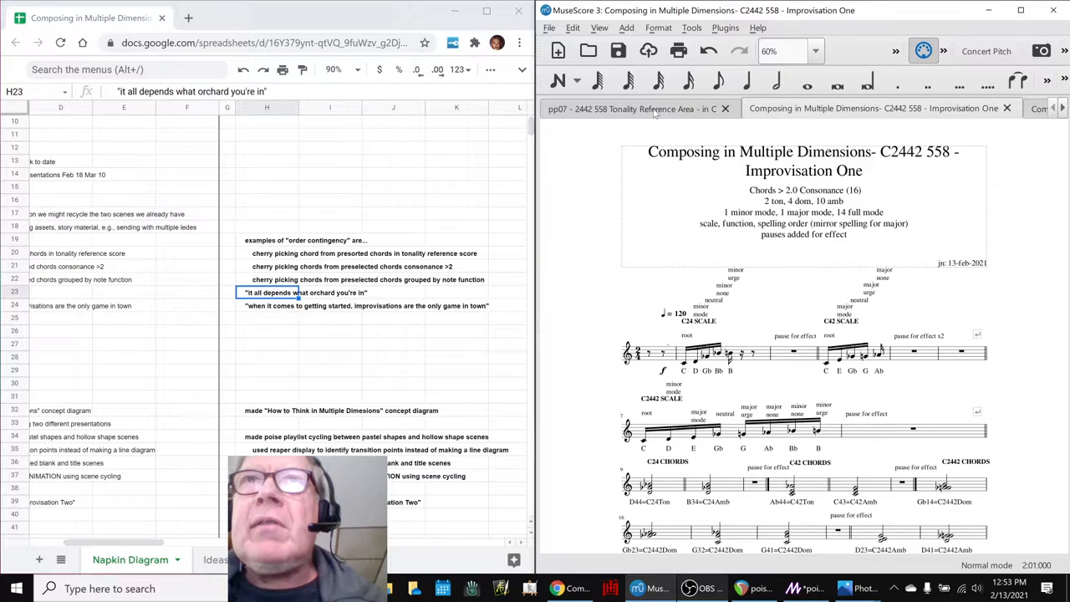
click(631, 109)
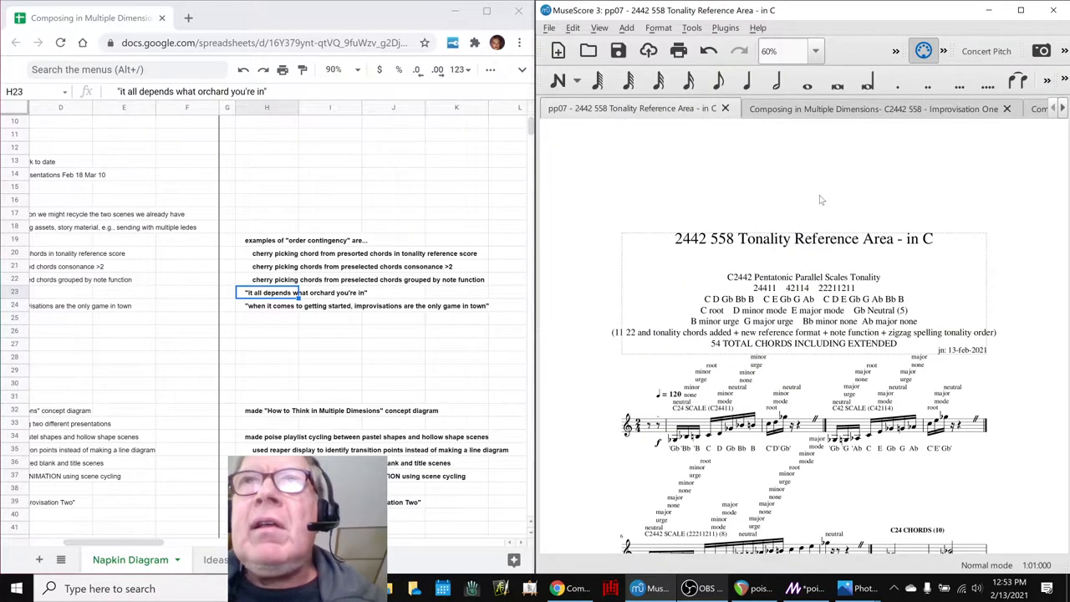
click(872, 107)
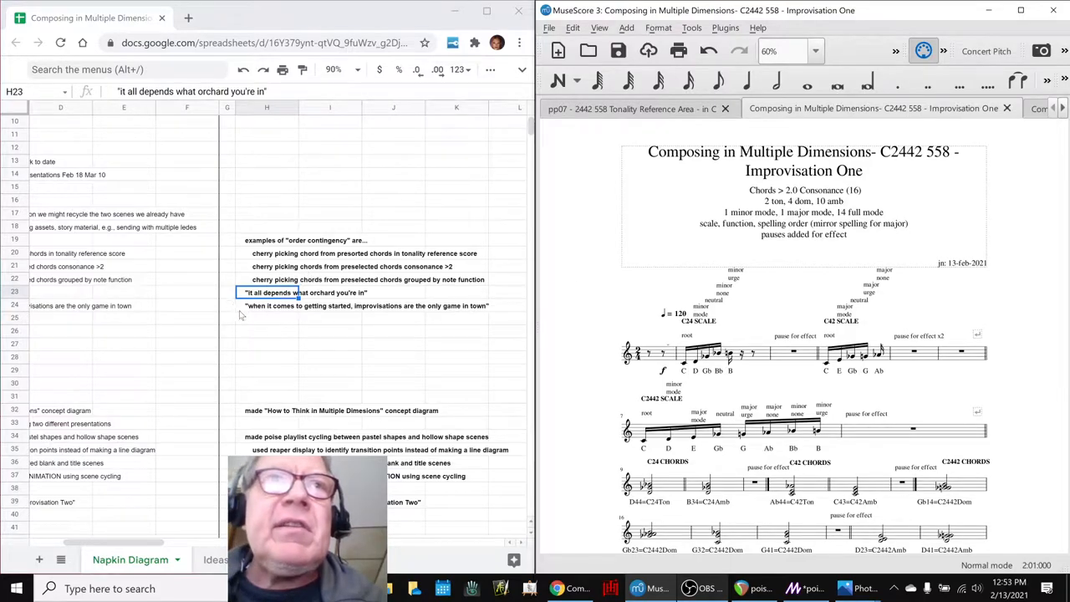
click(268, 304)
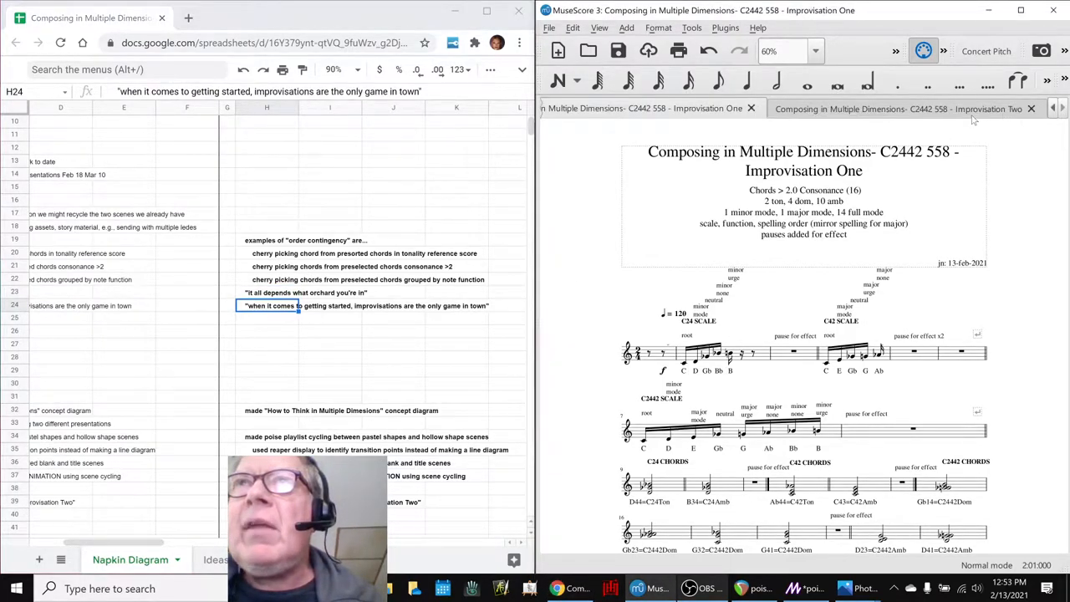
click(899, 108)
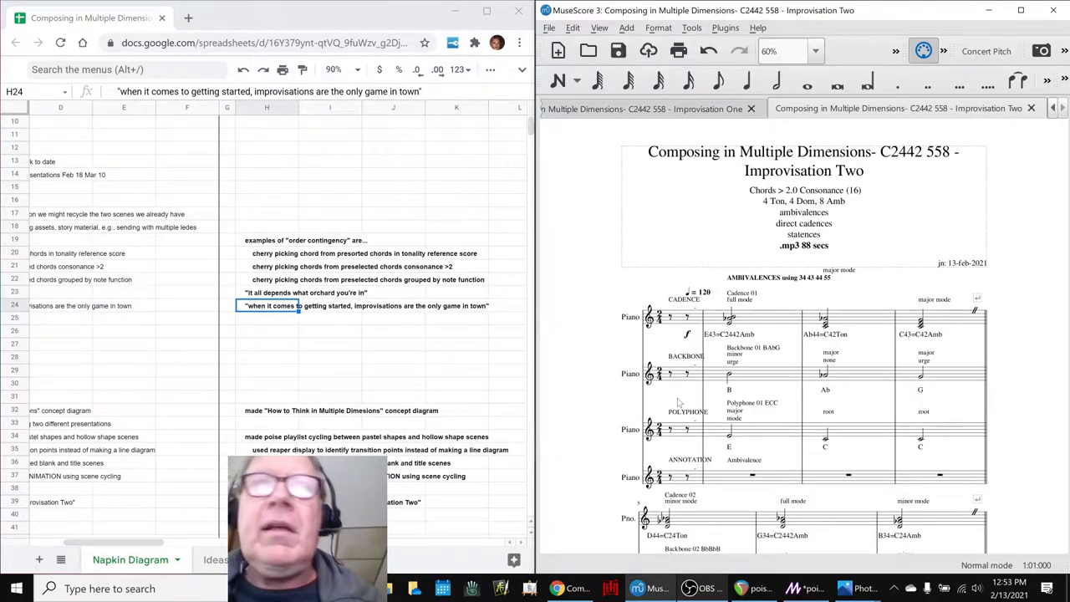
mouse_move(652, 349)
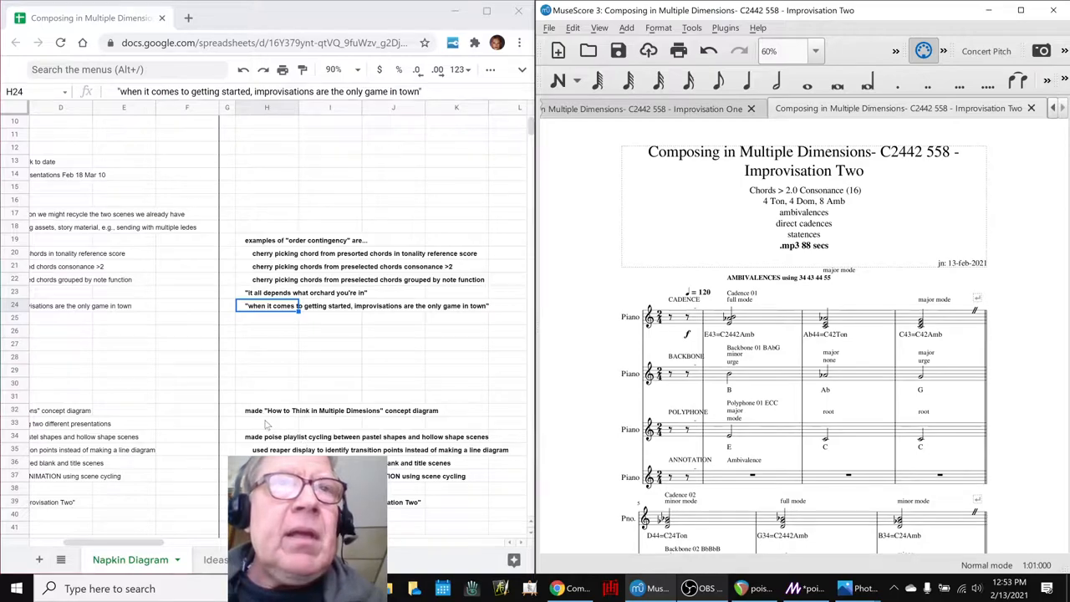
click(267, 411)
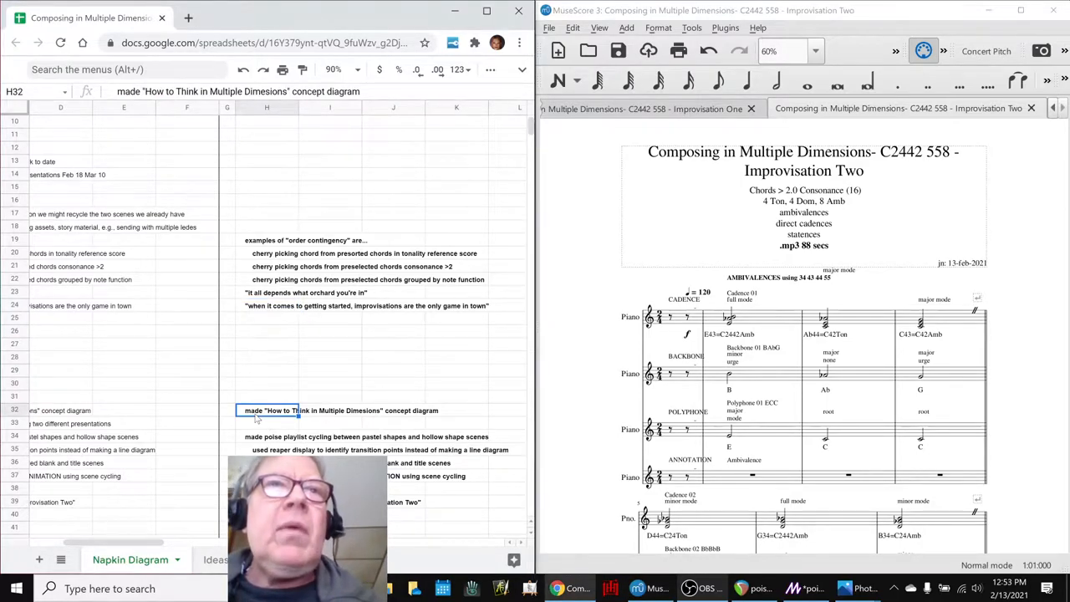
scroll(down, 3)
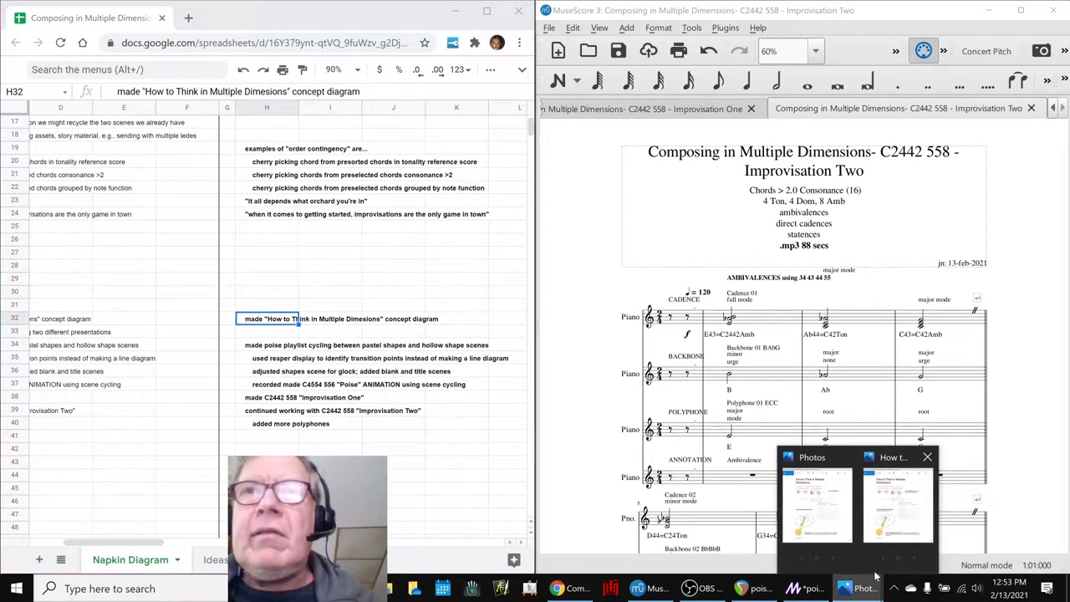
- Bring up the How to Think in Multiple Dimensions concept diagram in Photos and zoom to its thought bubbles
click(815, 502)
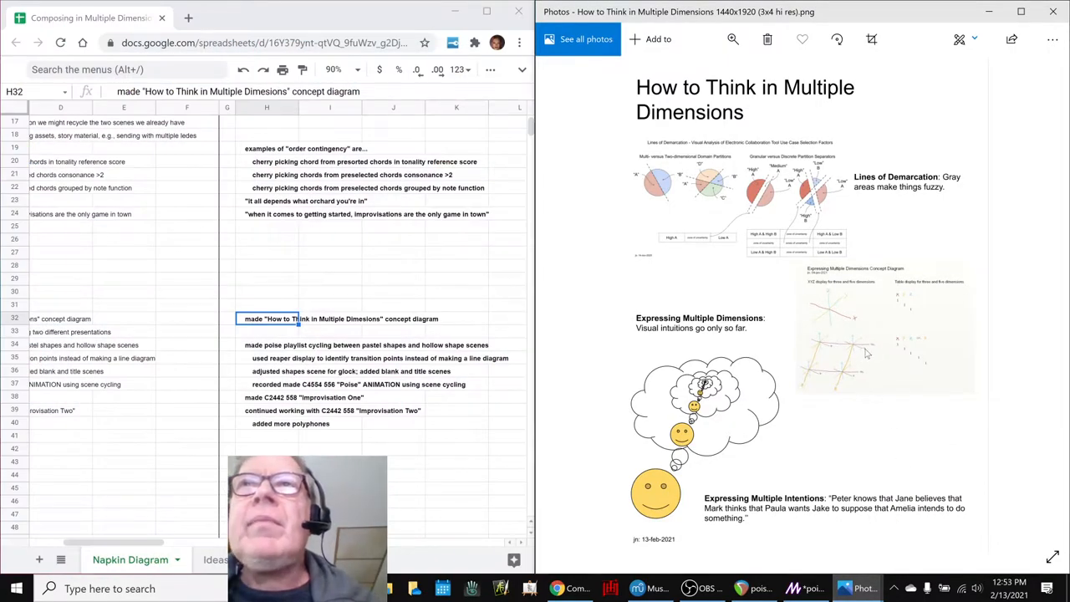
mouse_move(916, 329)
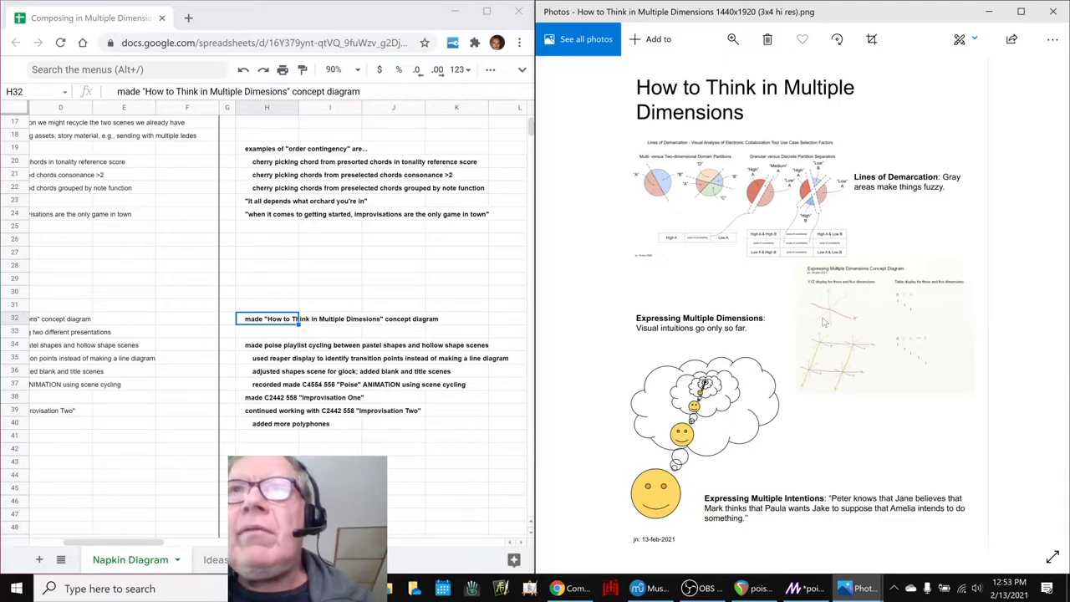
mouse_move(891, 337)
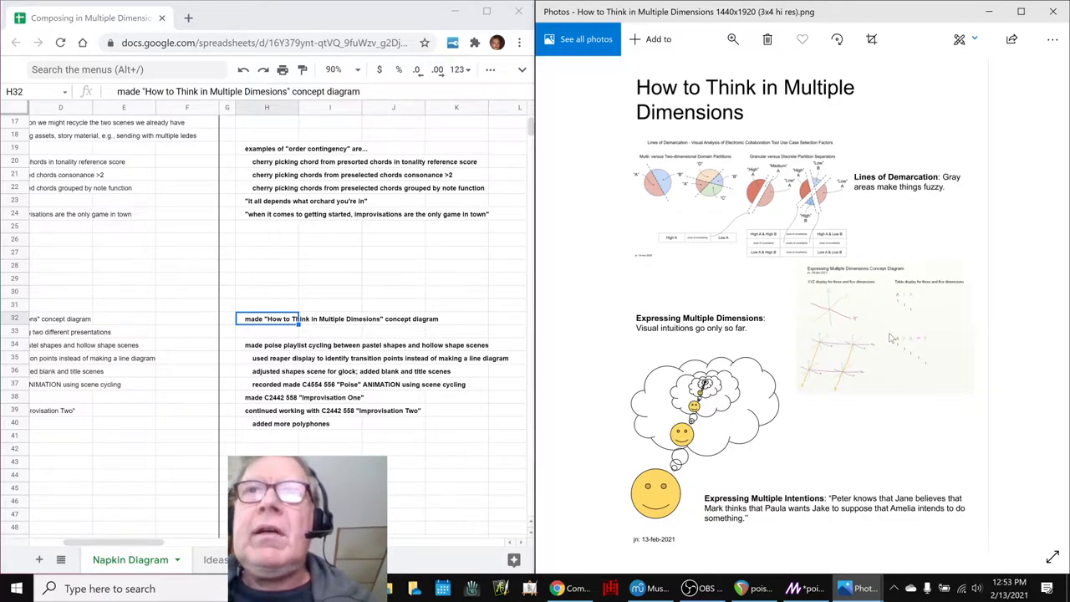
mouse_move(715, 438)
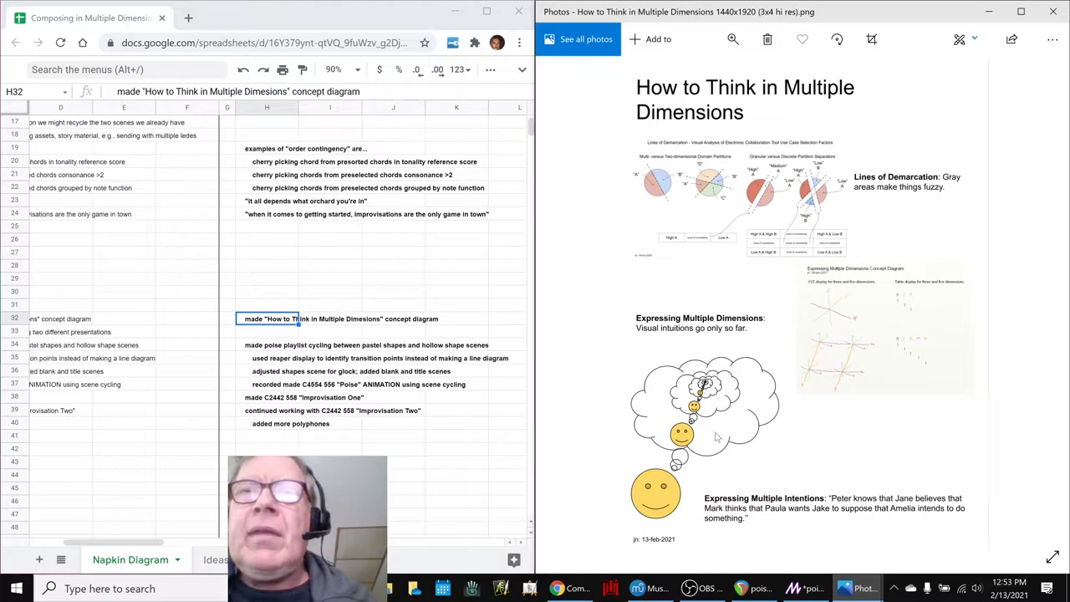
mouse_move(712, 79)
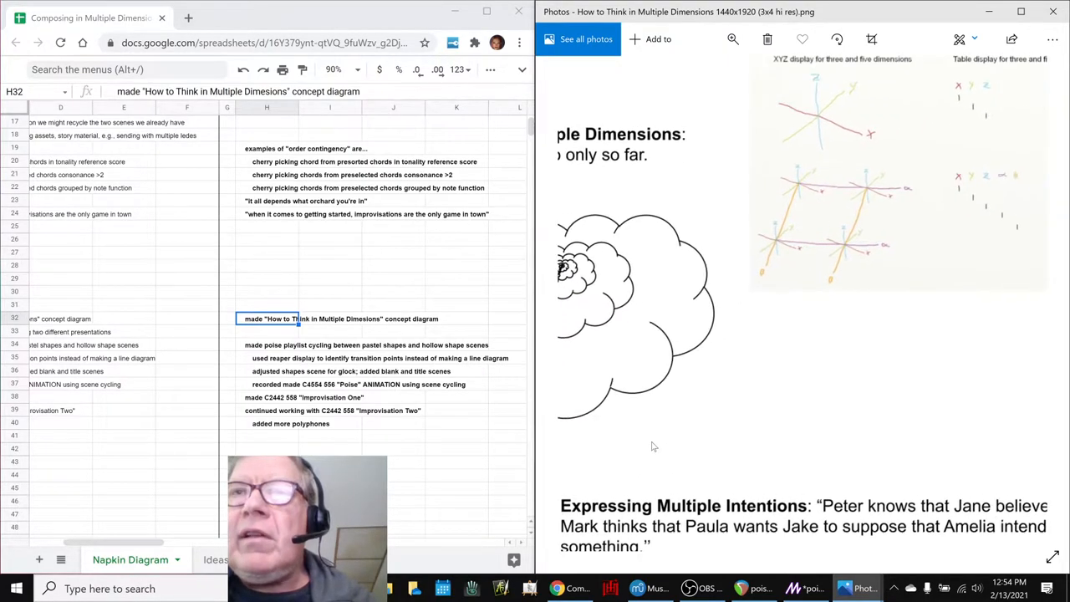
scroll(down, 3)
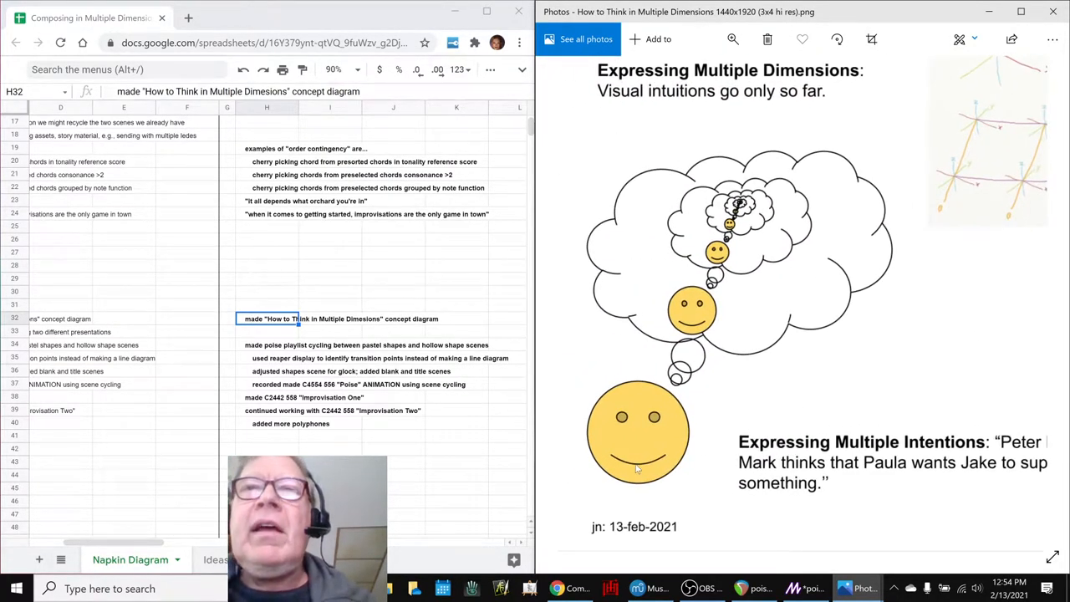
mouse_move(667, 348)
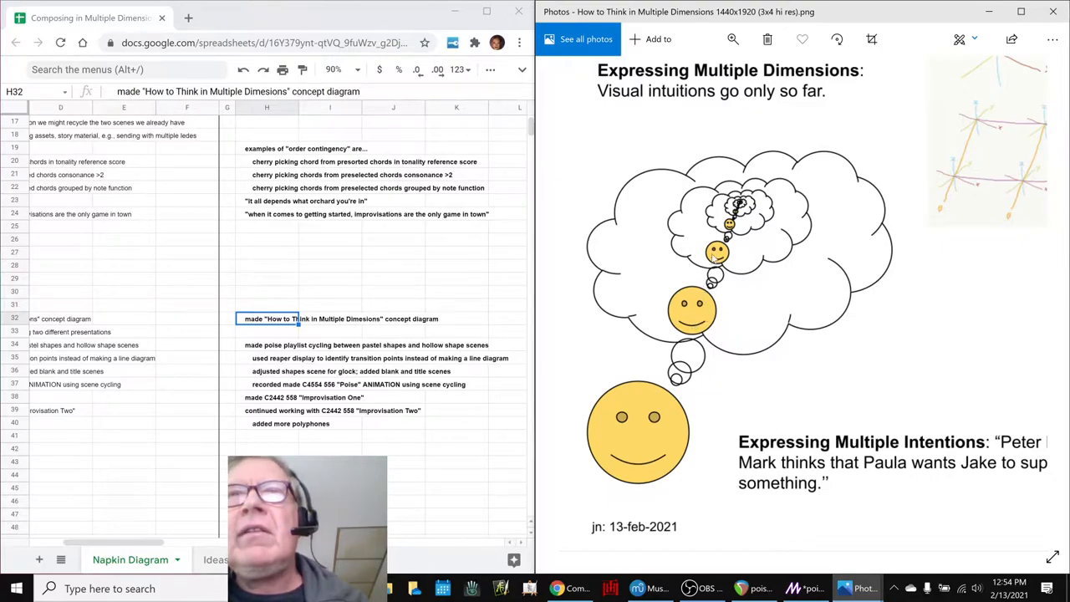
mouse_move(702, 251)
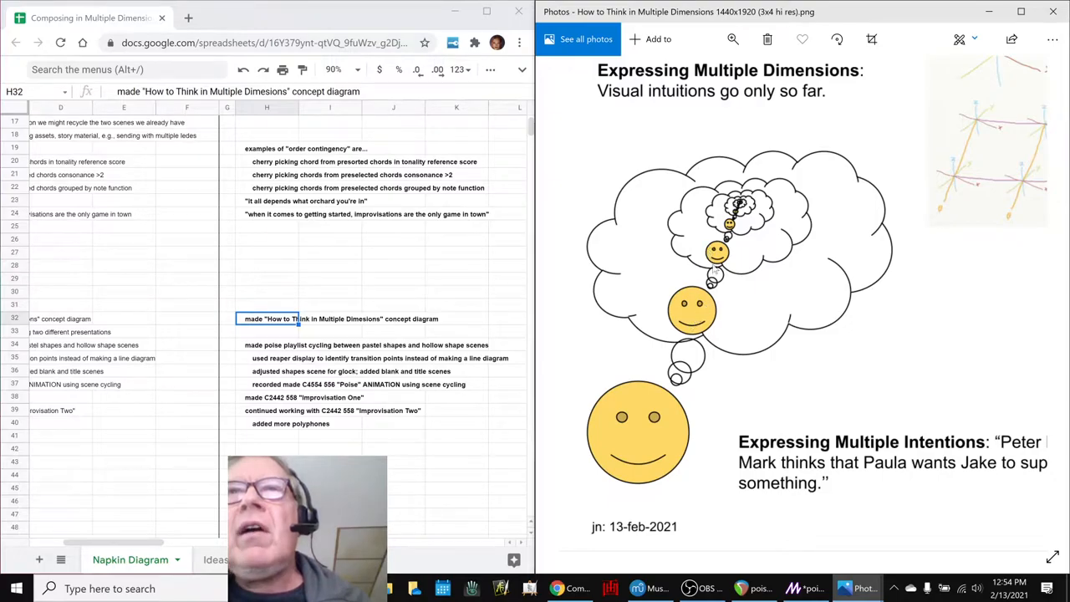
mouse_move(689, 588)
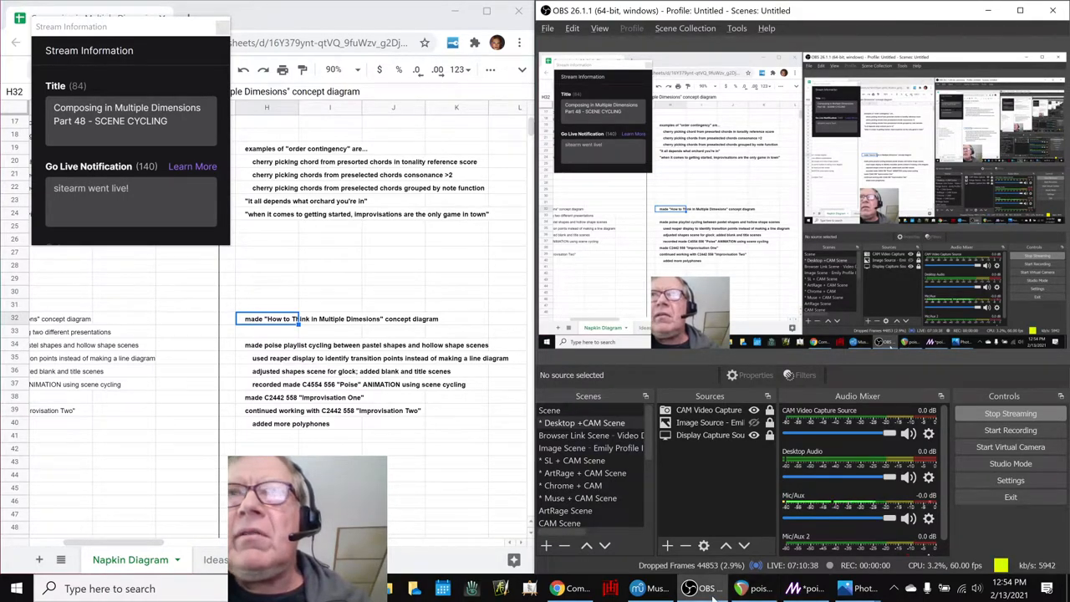
click(857, 588)
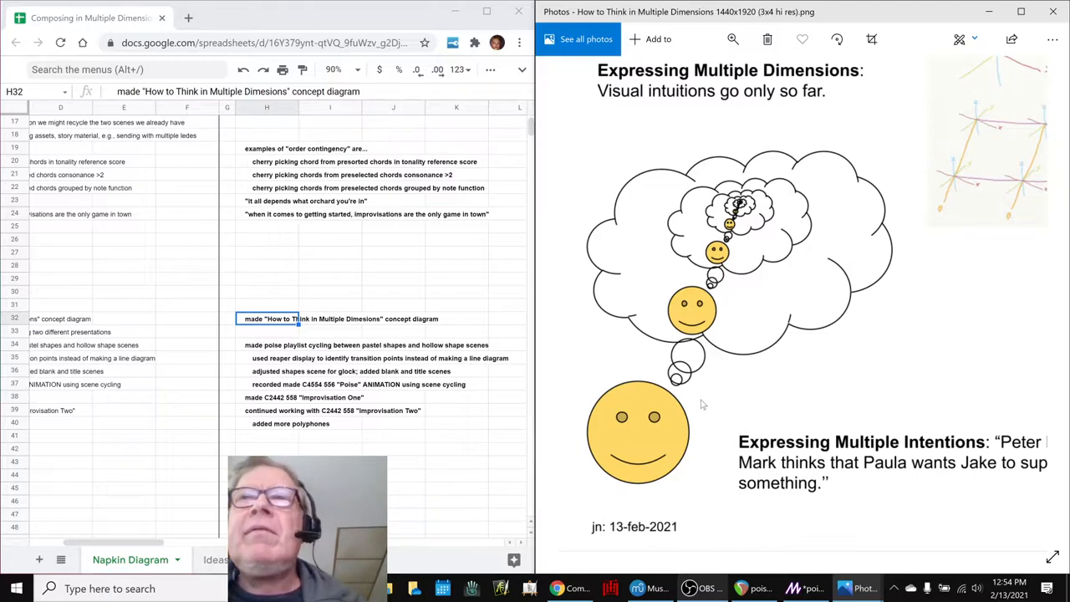
mouse_move(724, 414)
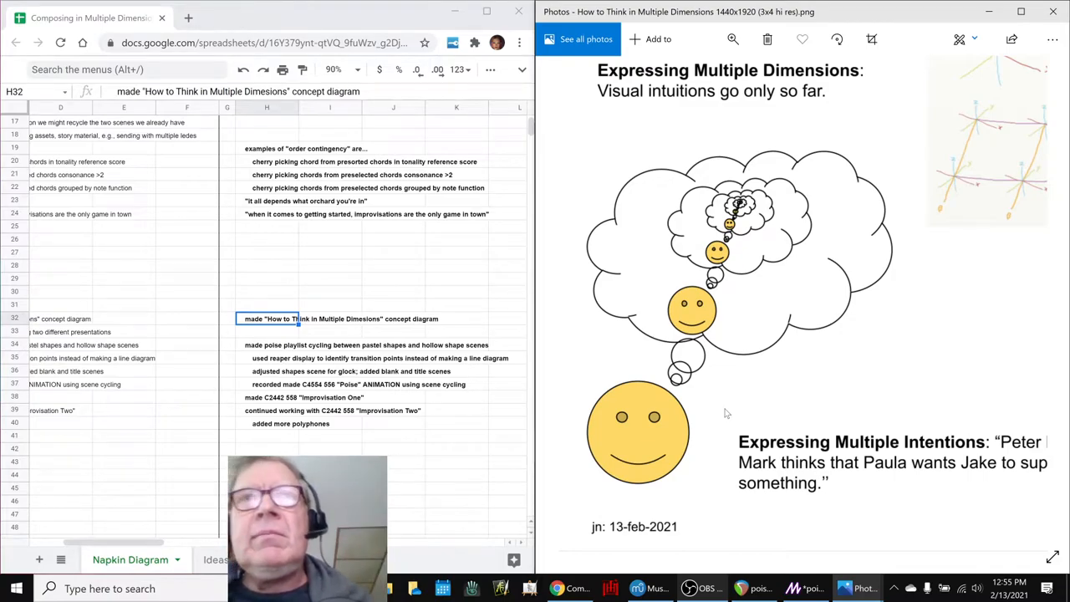
mouse_move(759, 441)
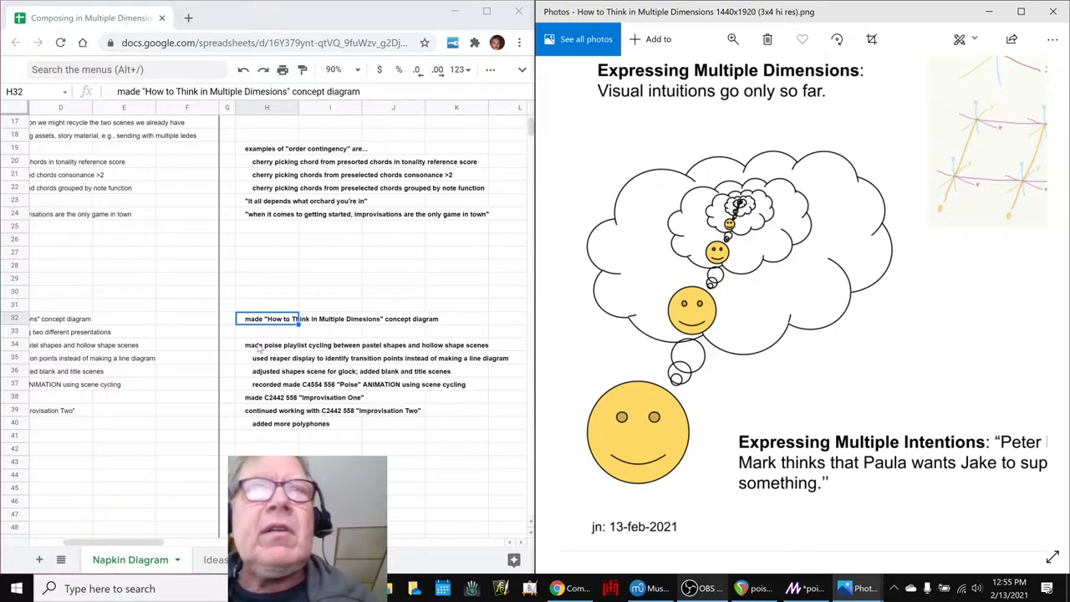
- Bring the poise visuals project into view in the Magic editor
click(267, 344)
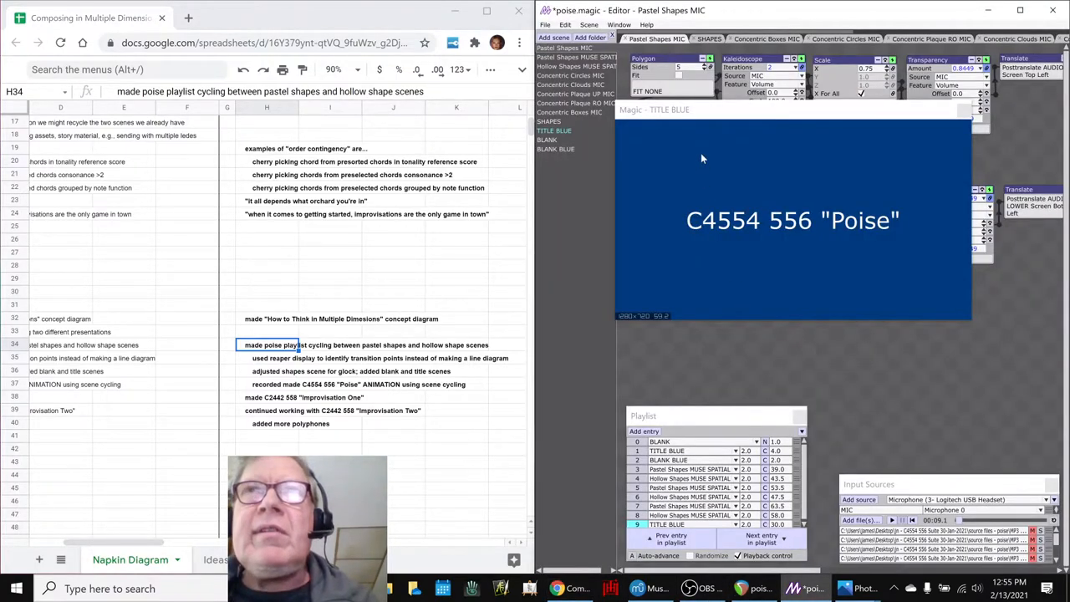
mouse_move(701, 125)
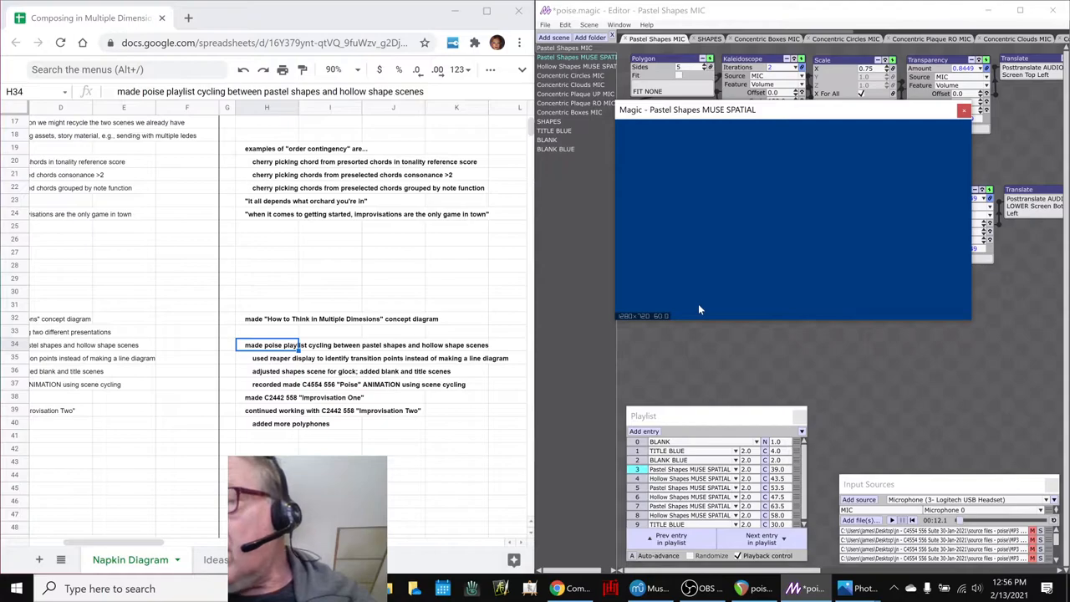
mouse_move(762, 358)
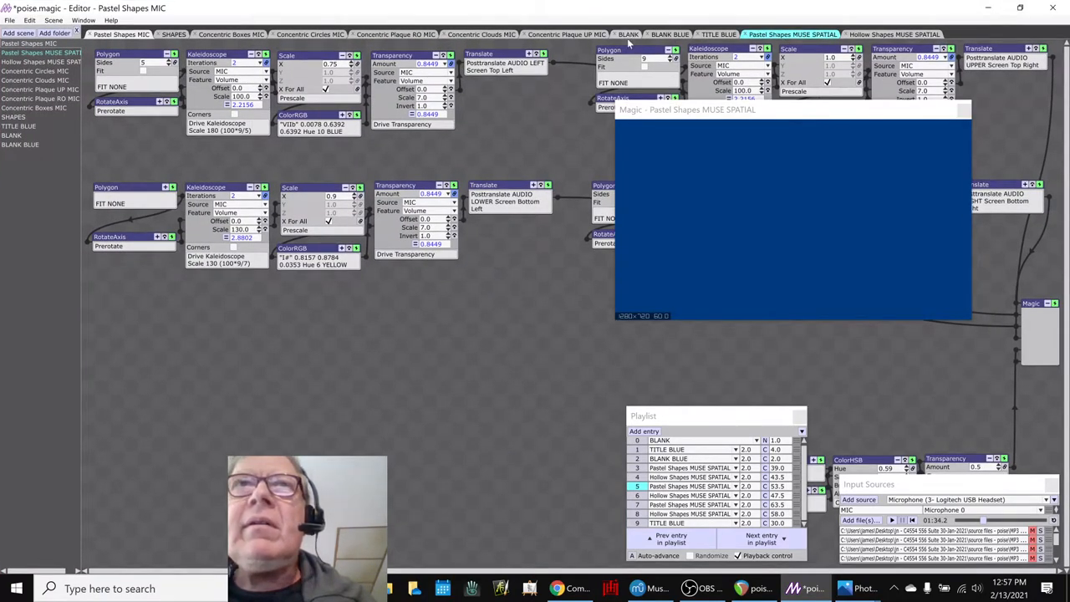
click(719, 33)
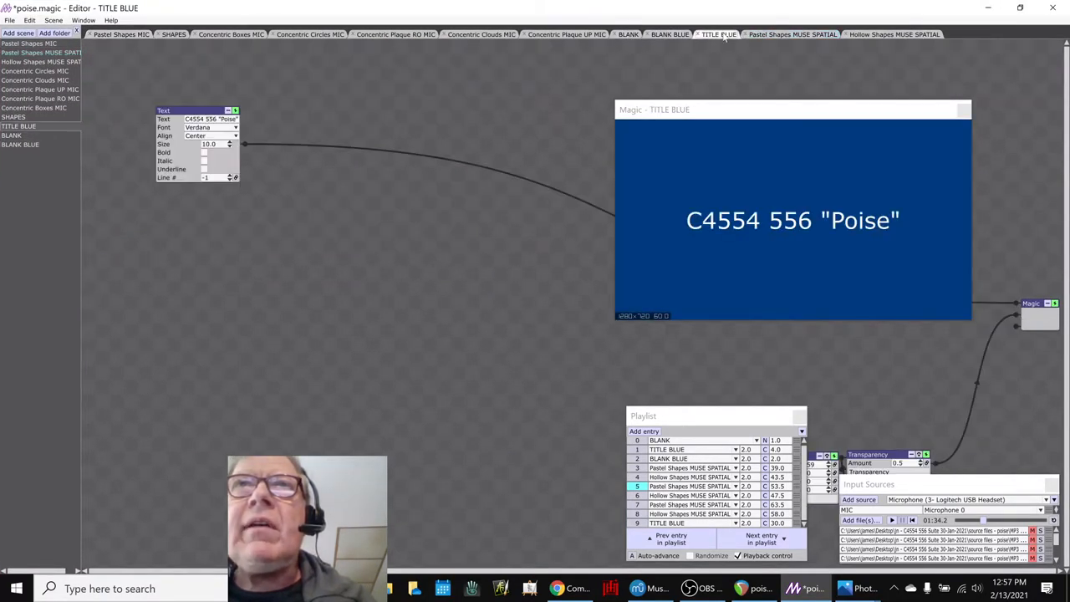
click(792, 33)
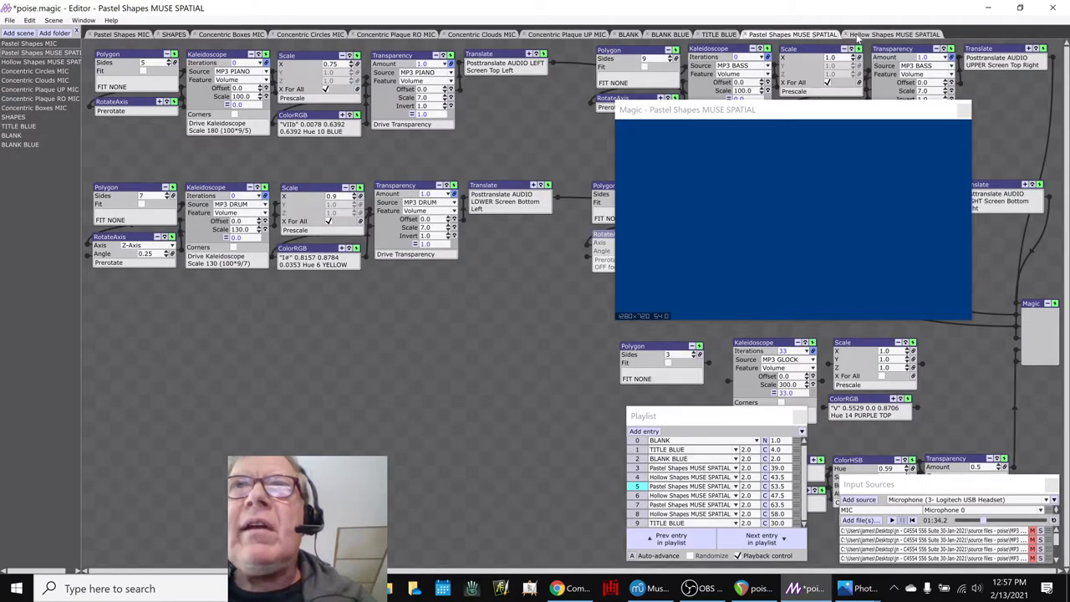
click(893, 34)
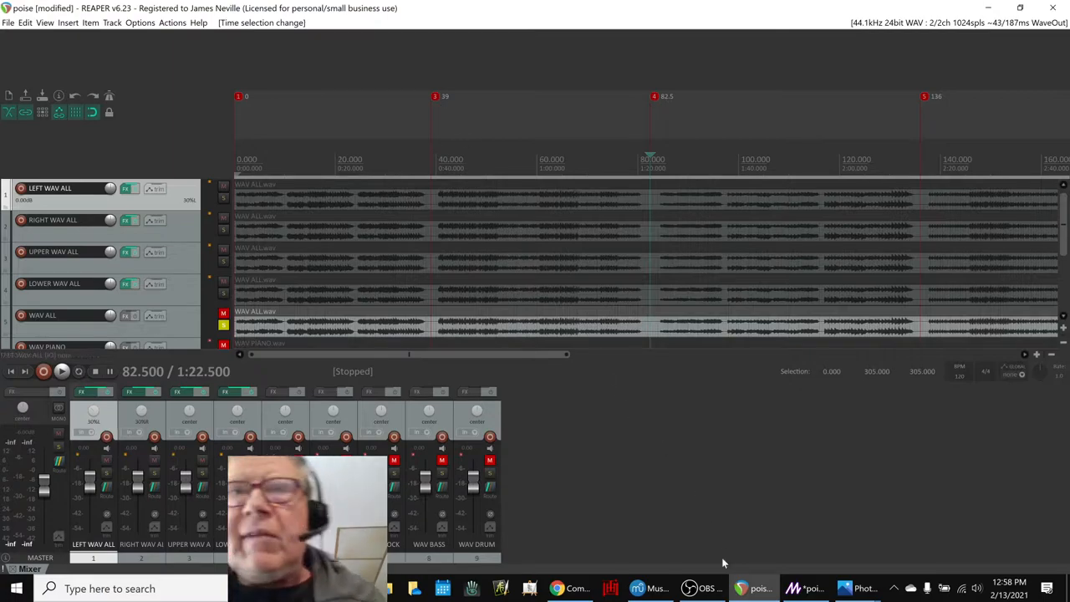
- Bring the MuseScore Improvision Two score back beside the notes sheet
click(811, 588)
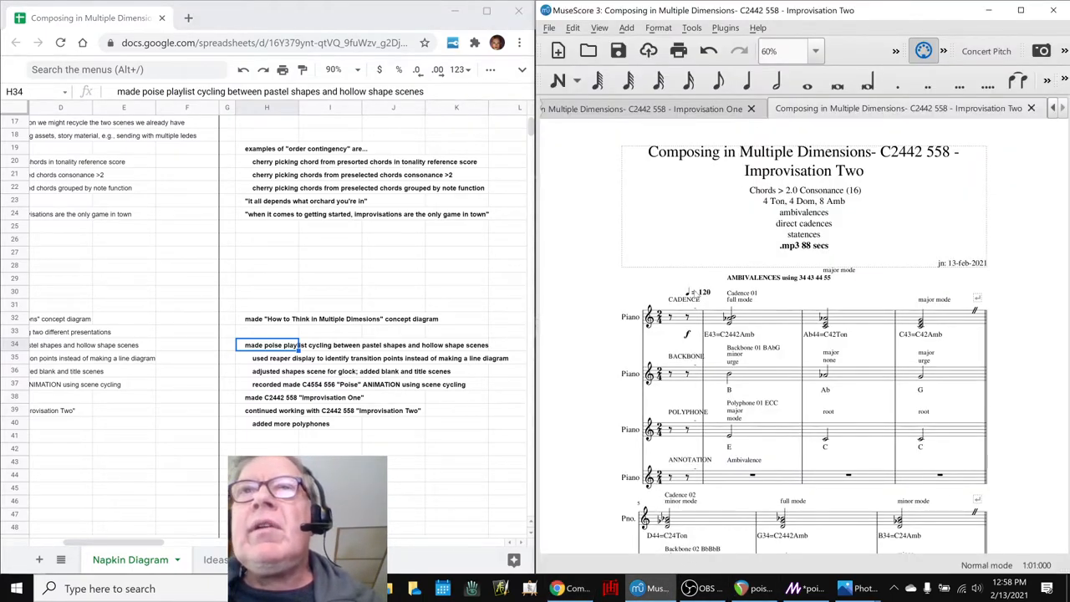
- Show the mixer with the score's piano channels via the View menu
click(717, 80)
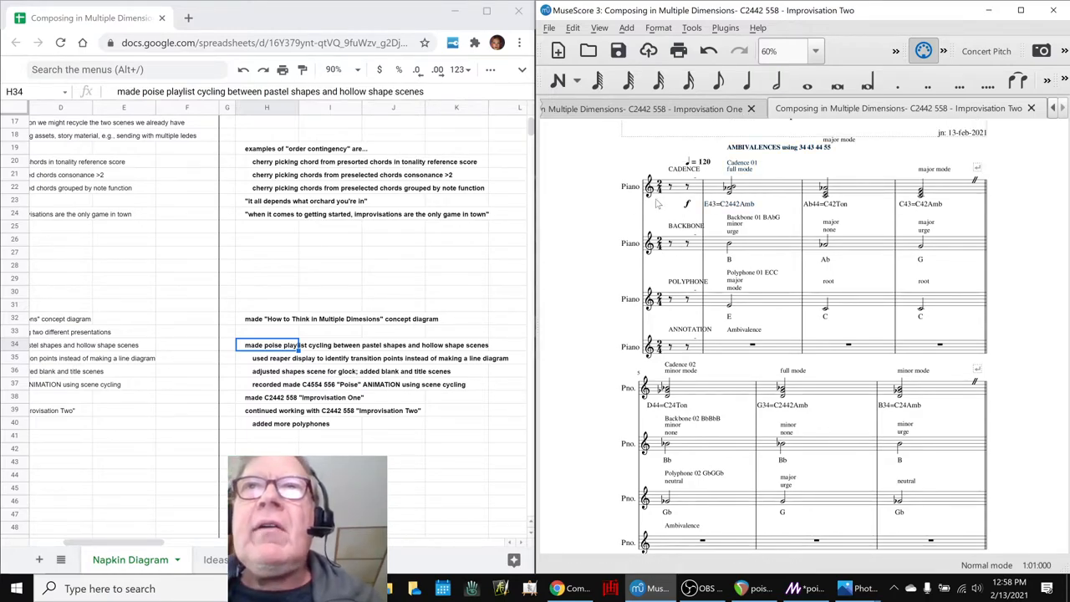
mouse_move(593, 251)
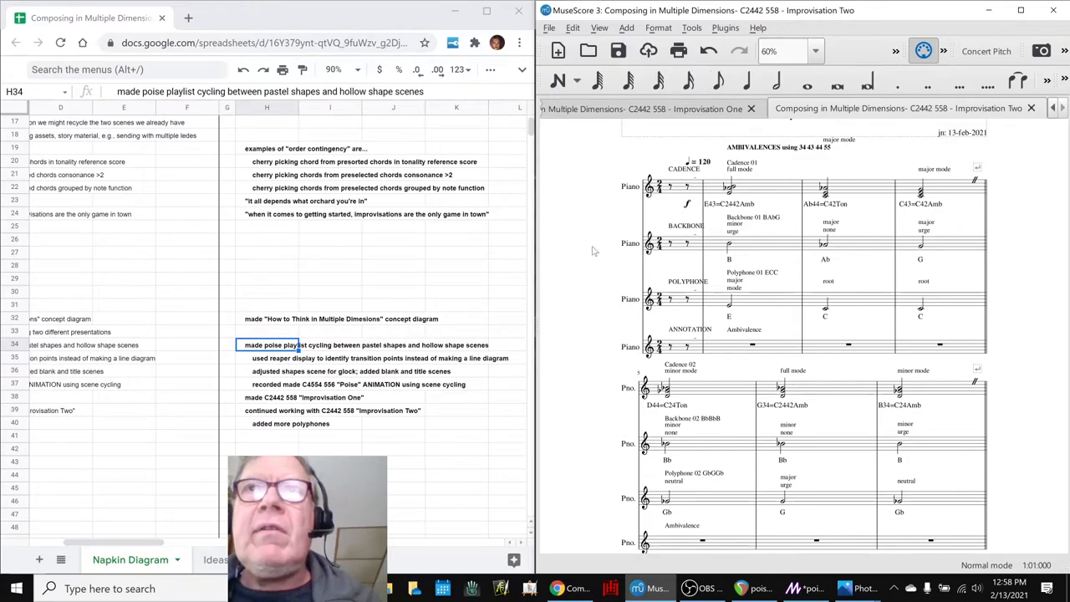
click(729, 301)
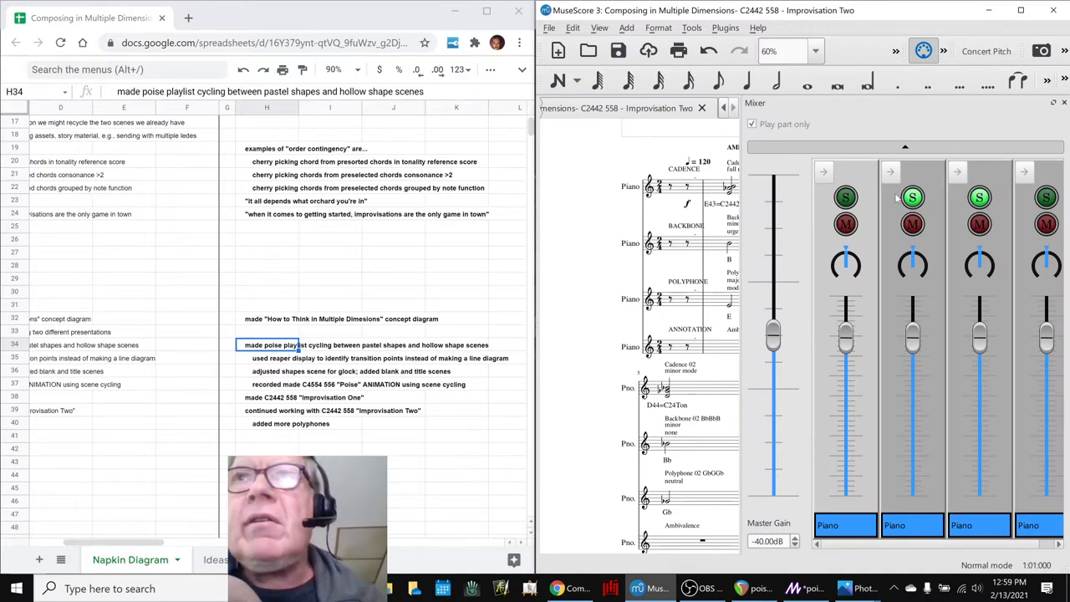
mouse_move(912, 197)
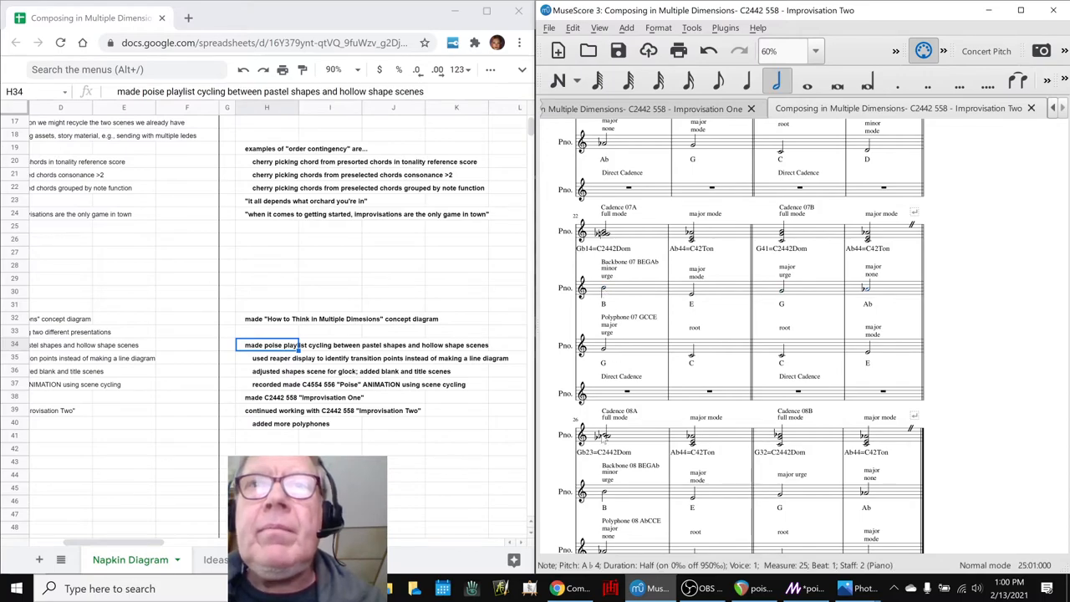
- Scroll the Improvision Two score down to its Stateness section and END PIECE
scroll(down, 3)
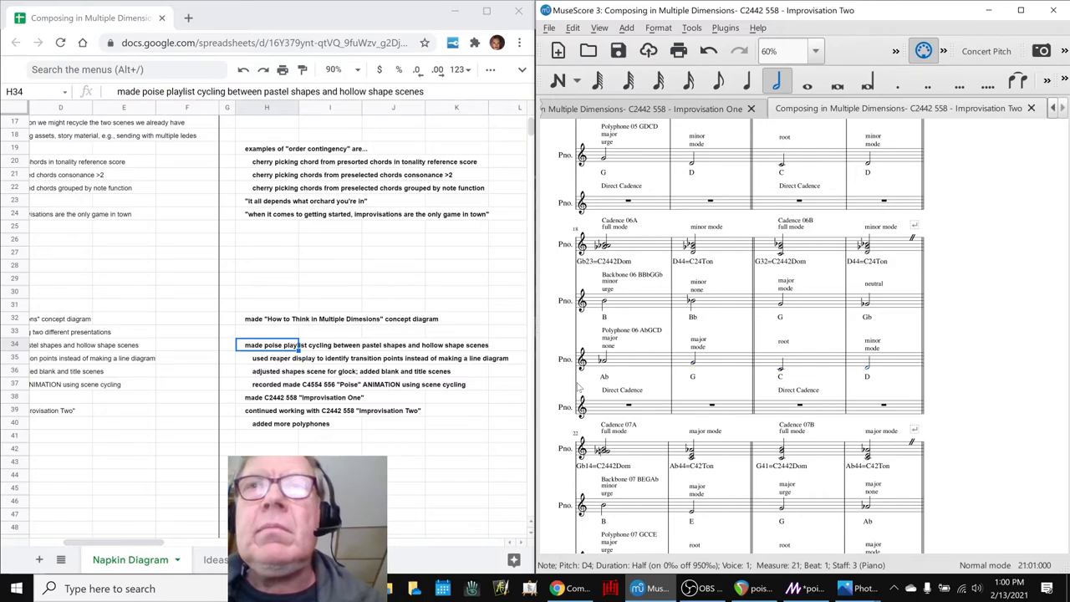
scroll(down, 3)
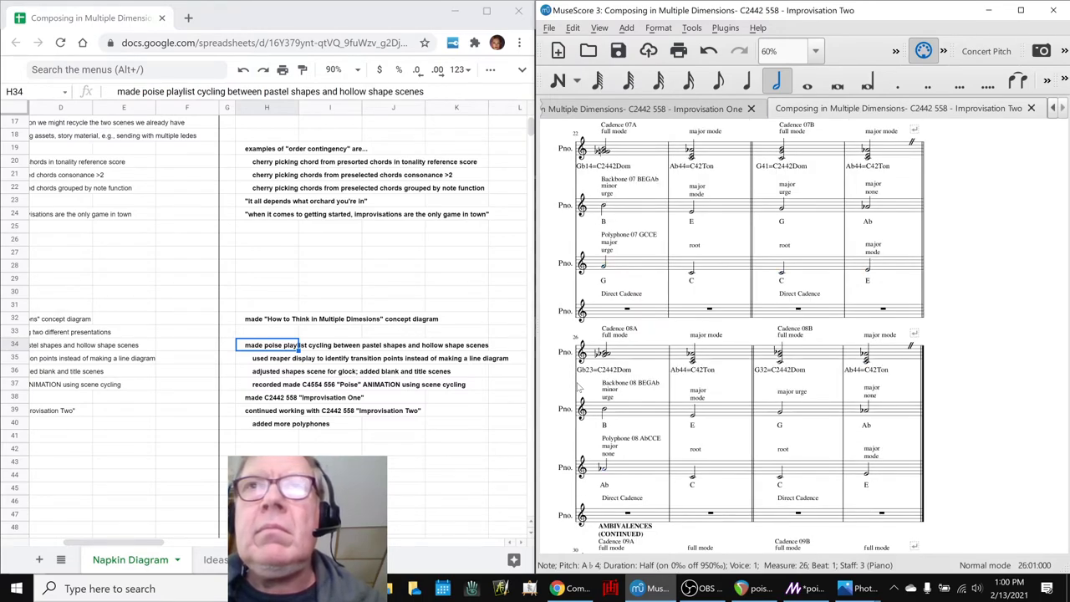
scroll(down, 3)
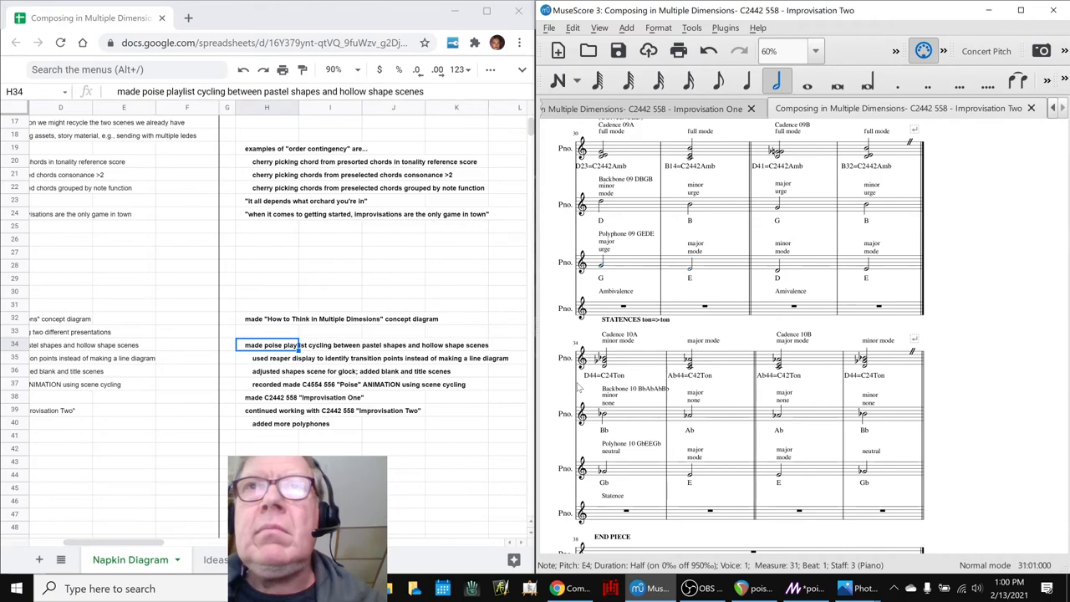
mouse_move(187, 438)
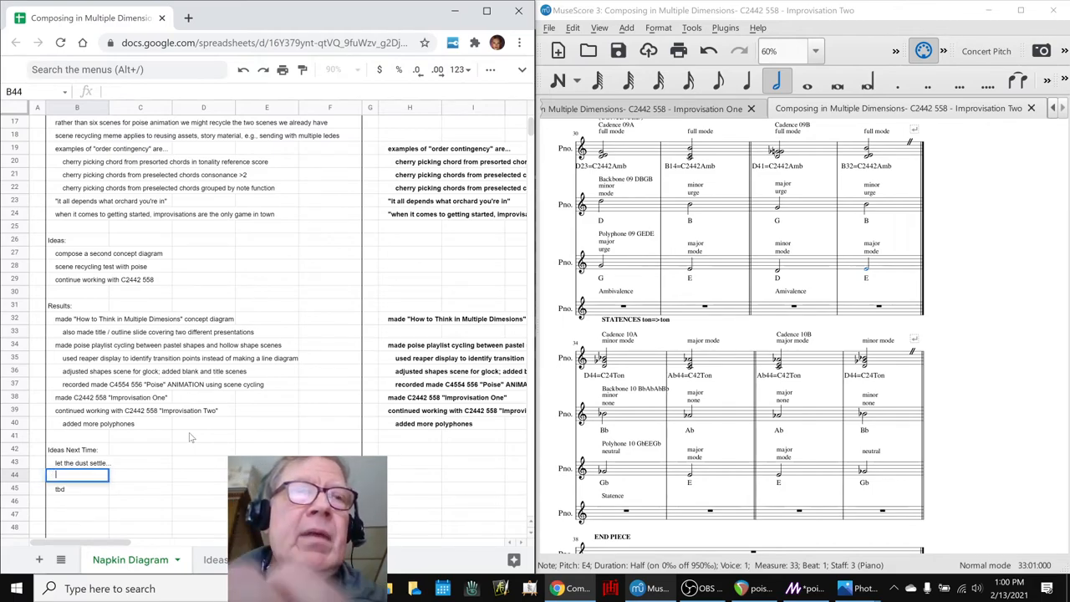
- Add the idea 'could start compressing backbones and polyphones into tight melody lines' under Ideas Next Time
text(could start)
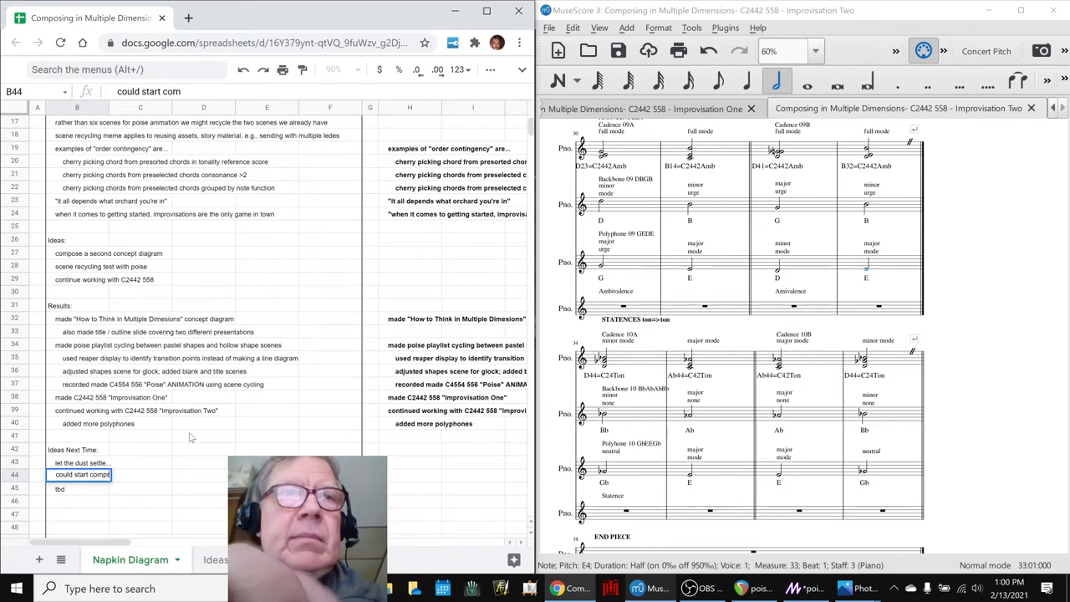
text(compressing backbones and)
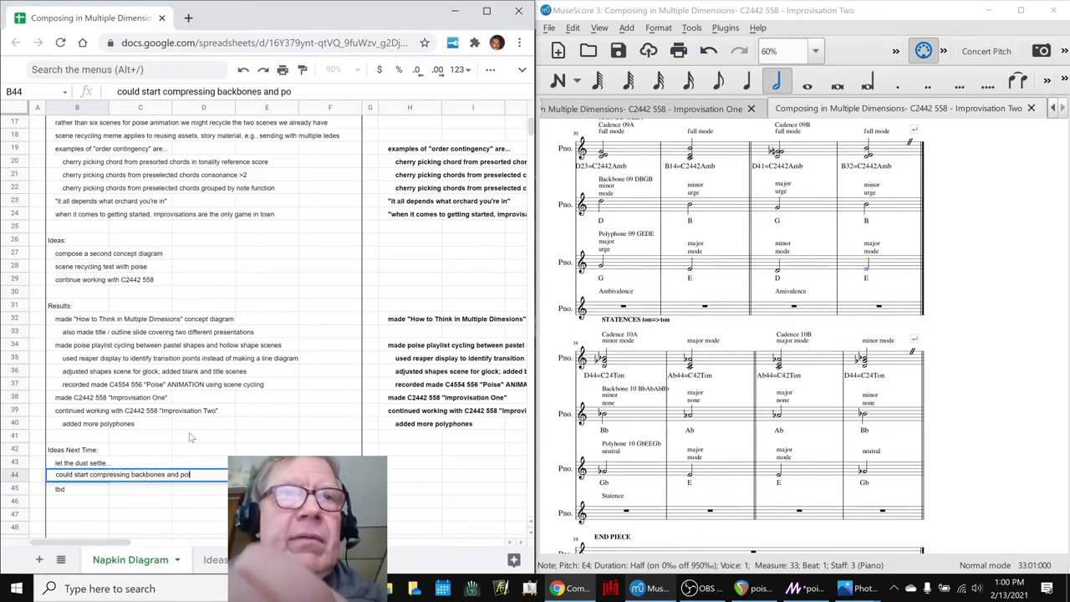
text(polyphone)
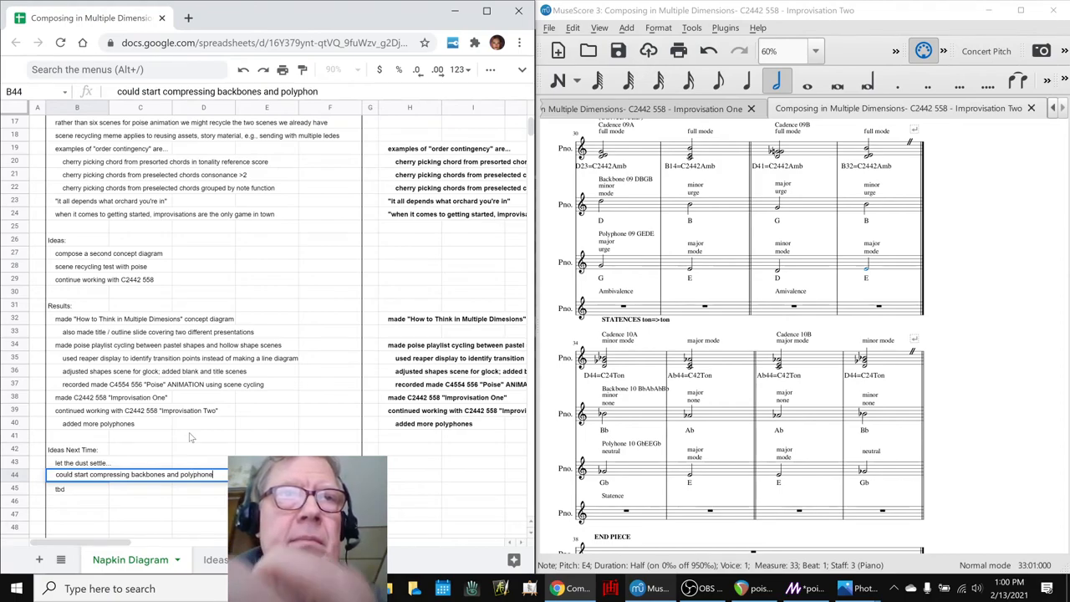
text(into)
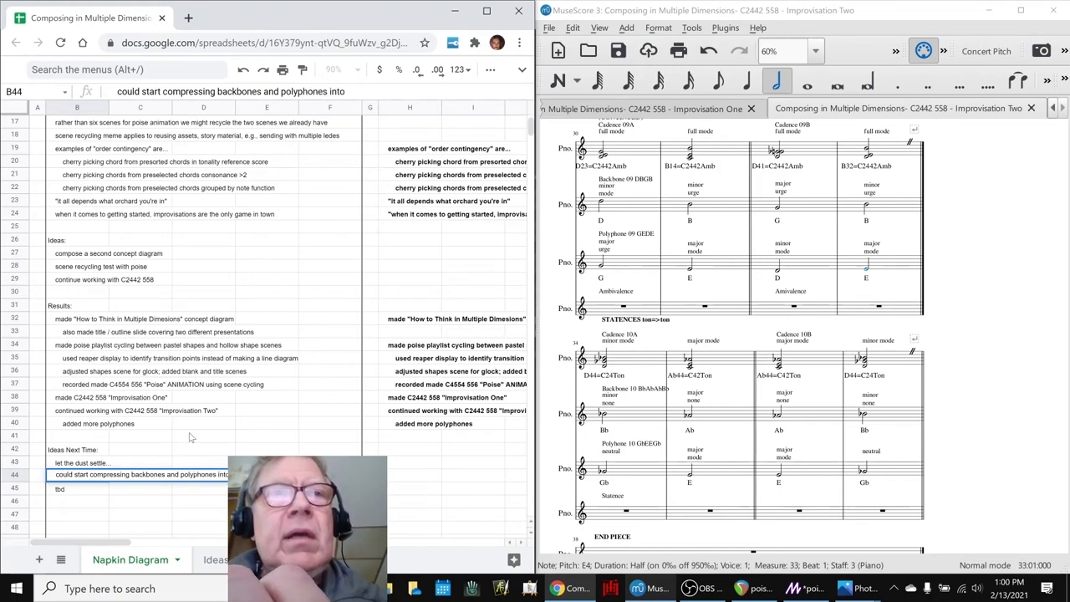
text(tight melo)
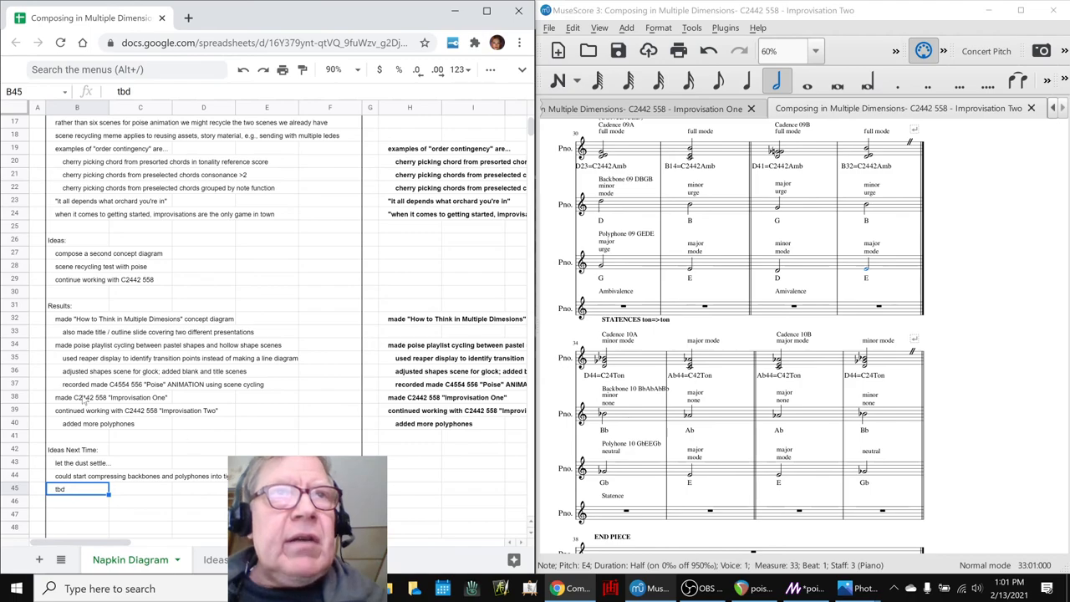
- Add the acknowledgement entries and end the live stream in OBS
scroll(down, 3)
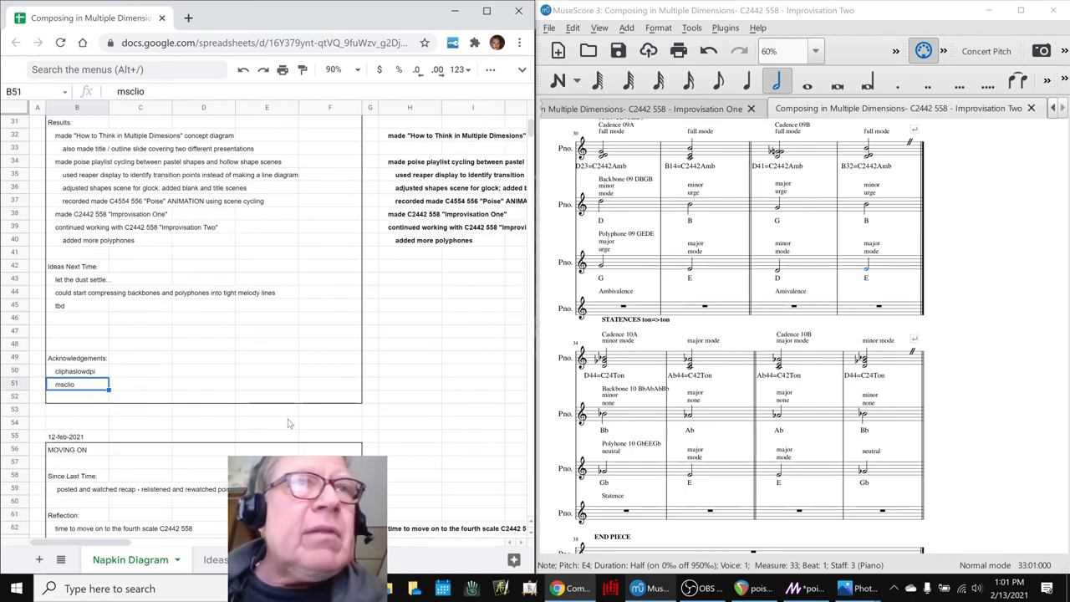
click(410, 435)
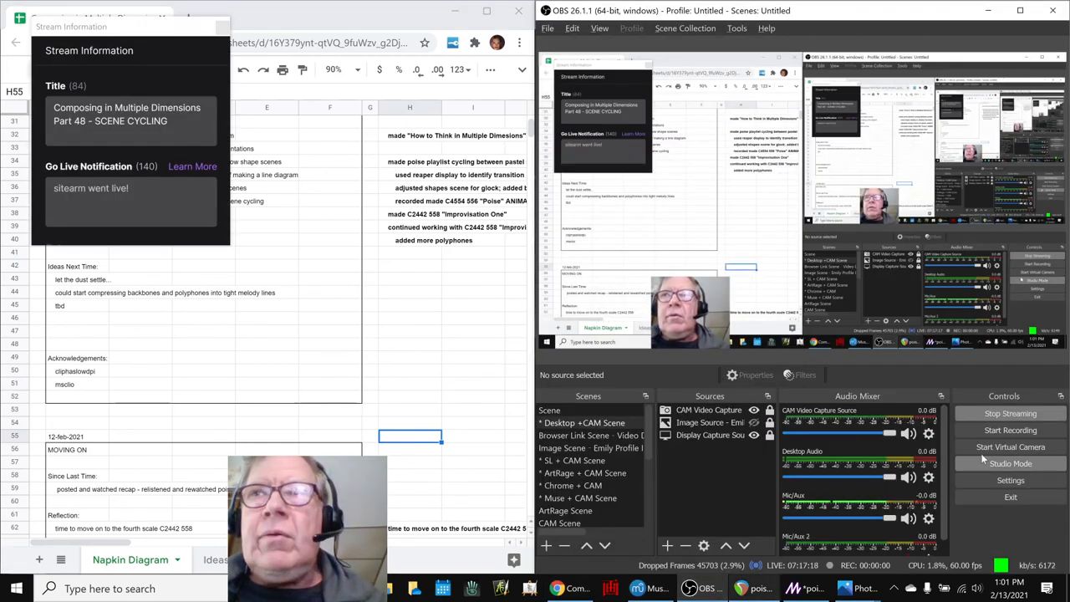
click(1009, 413)
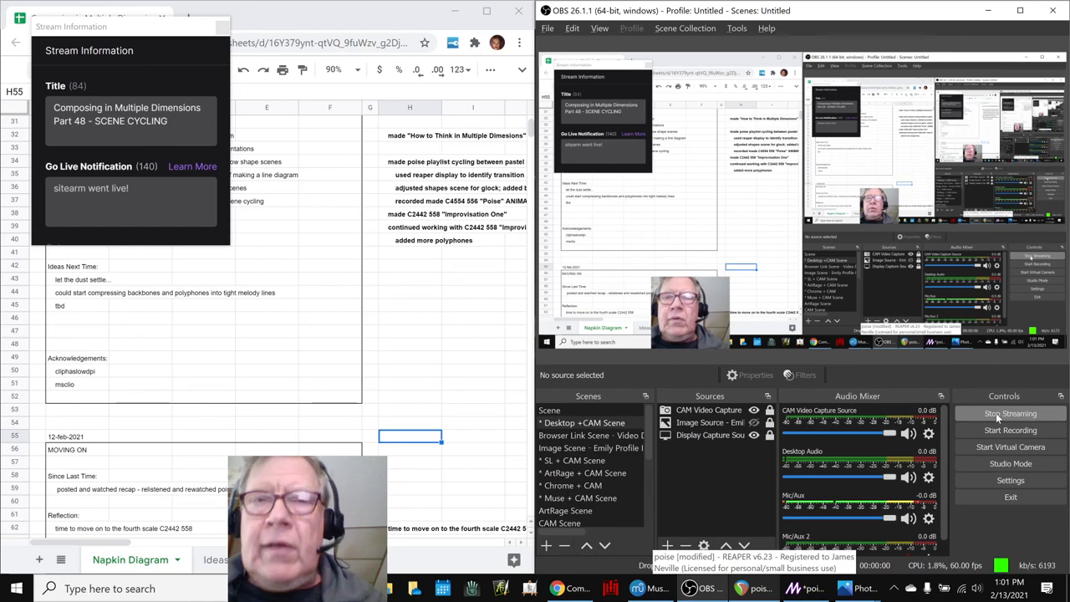